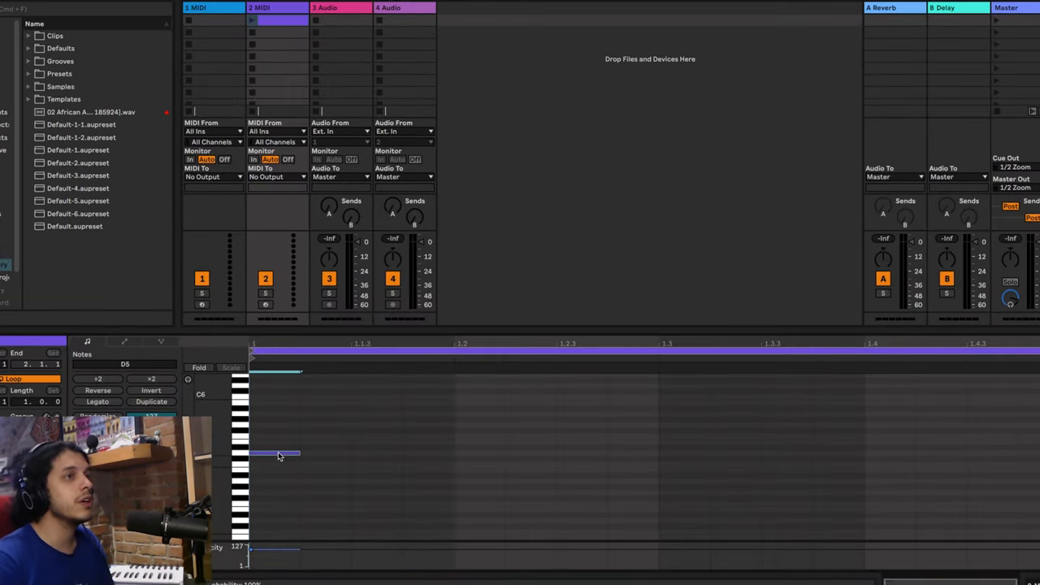
Draw a short note at the clip start and stretch it longer in Ableton's piano roll.
left_click_drag(298, 454, 347, 453)
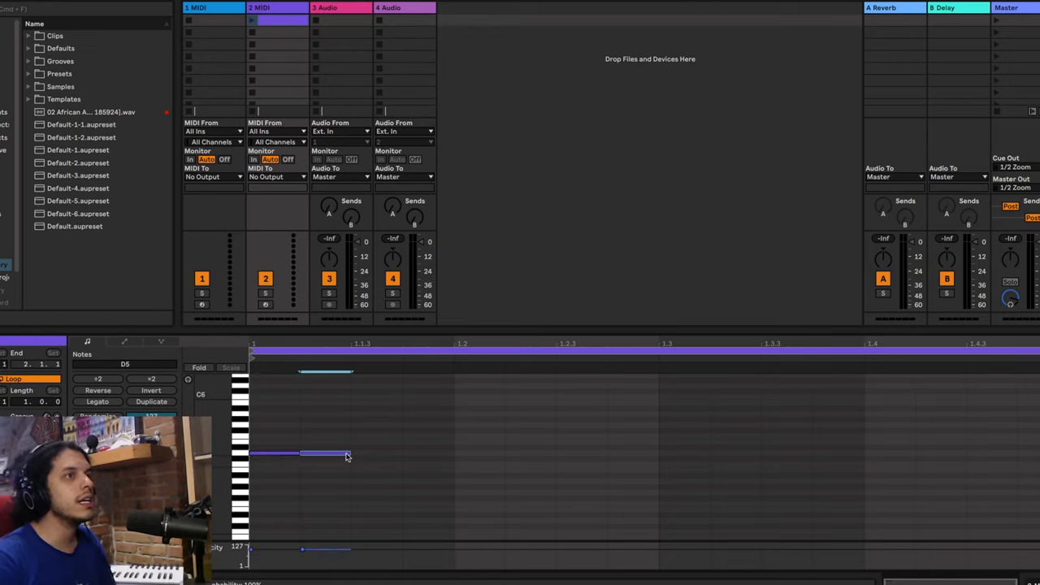
left_click_drag(345, 453, 453, 454)
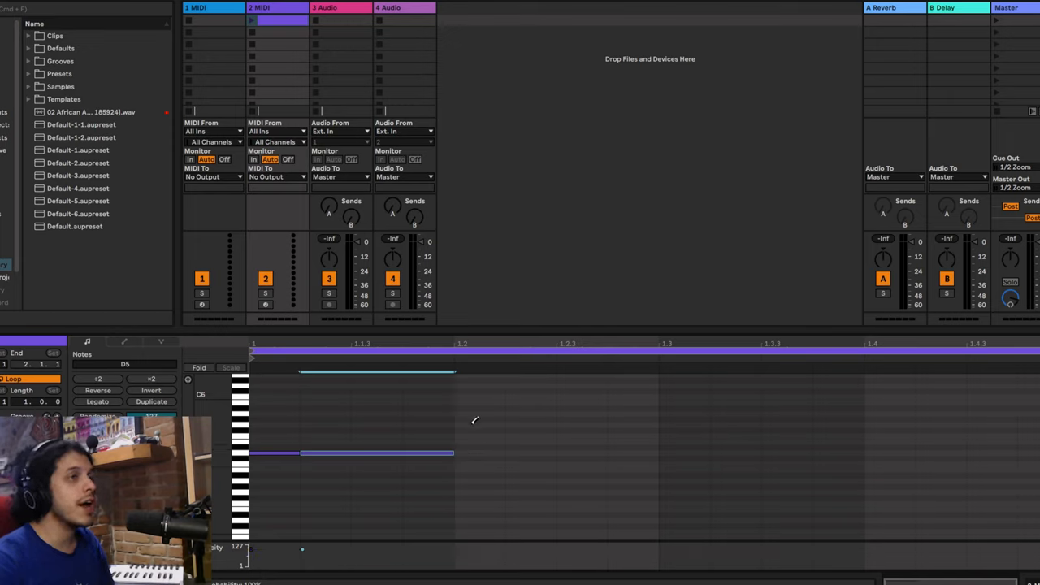
mouse_move(471, 421)
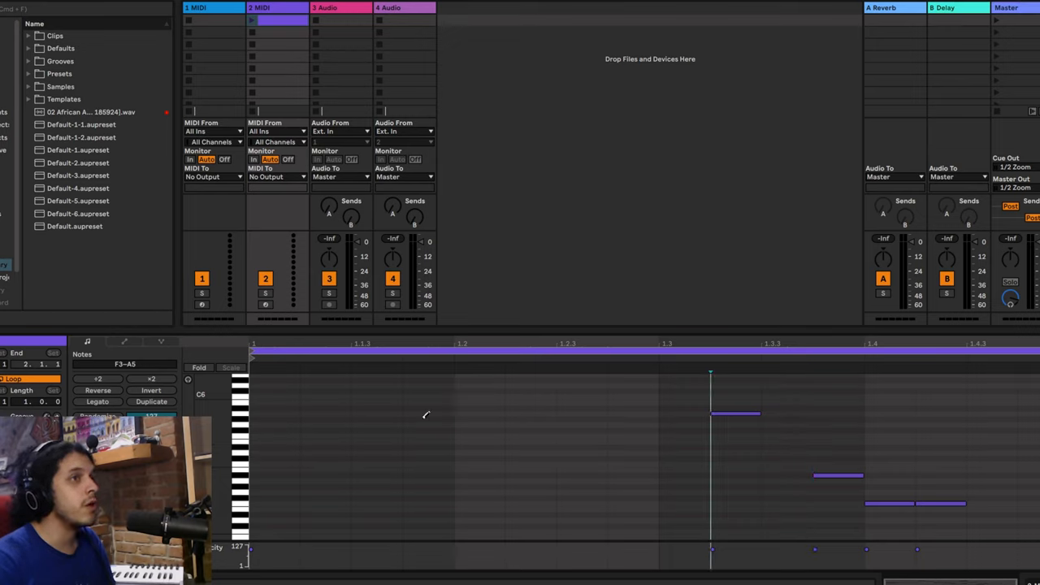
mouse_move(421, 435)
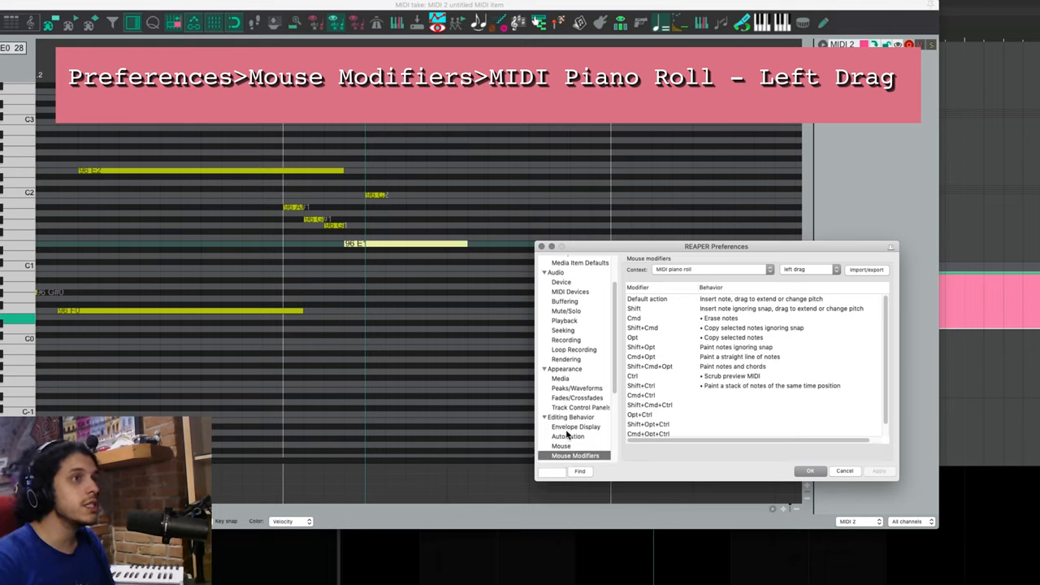
mouse_move(771, 276)
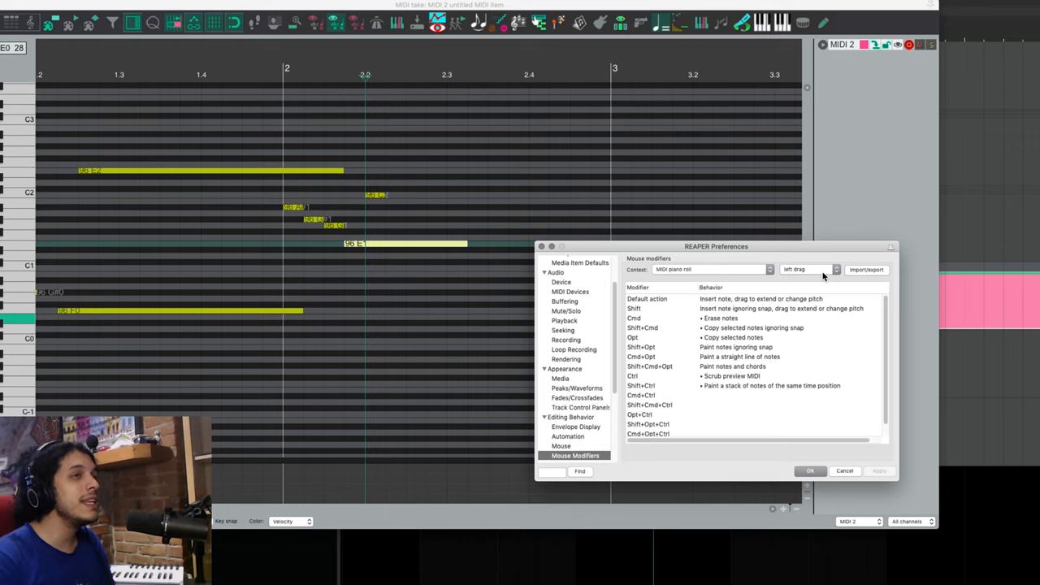
Display the MIDI piano roll left-drag behaviours in the Mouse Modifiers preferences.
left_click(641, 357)
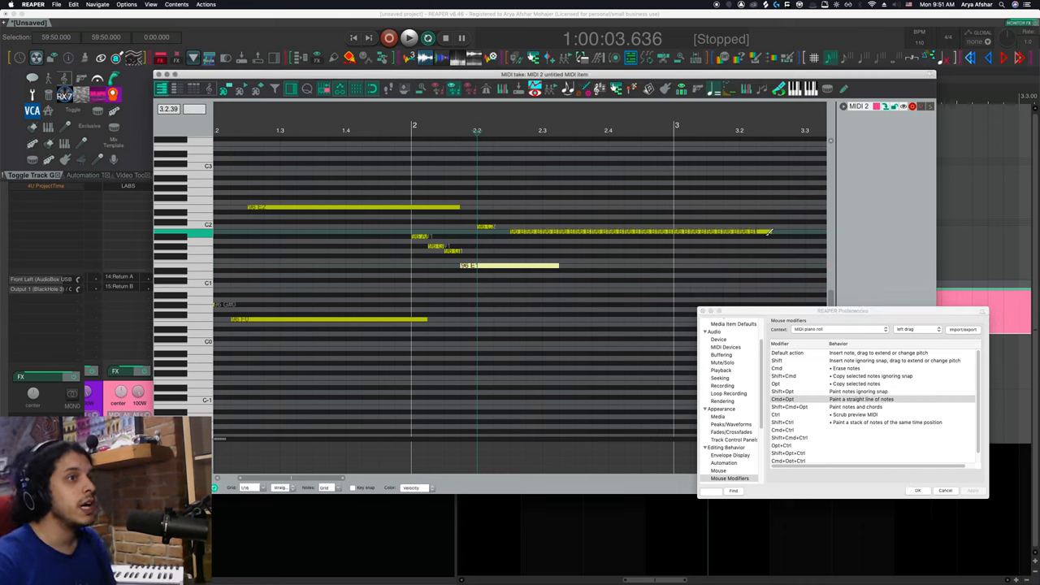
mouse_move(640, 292)
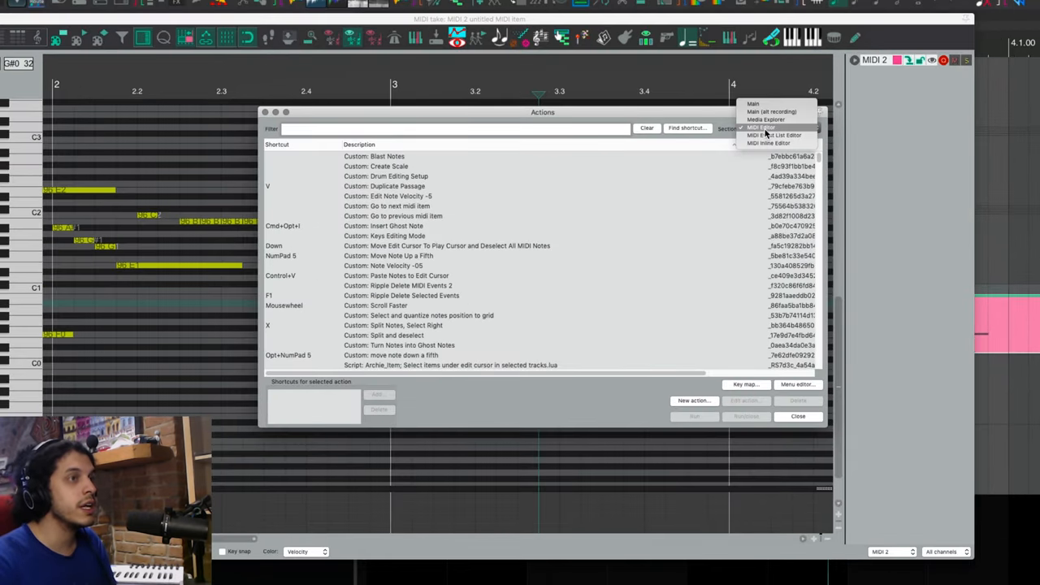
Filter MIDI Editor actions for 'set default mouse modifier' and run the paint-straight-line left-drag action.
left_click(760, 128)
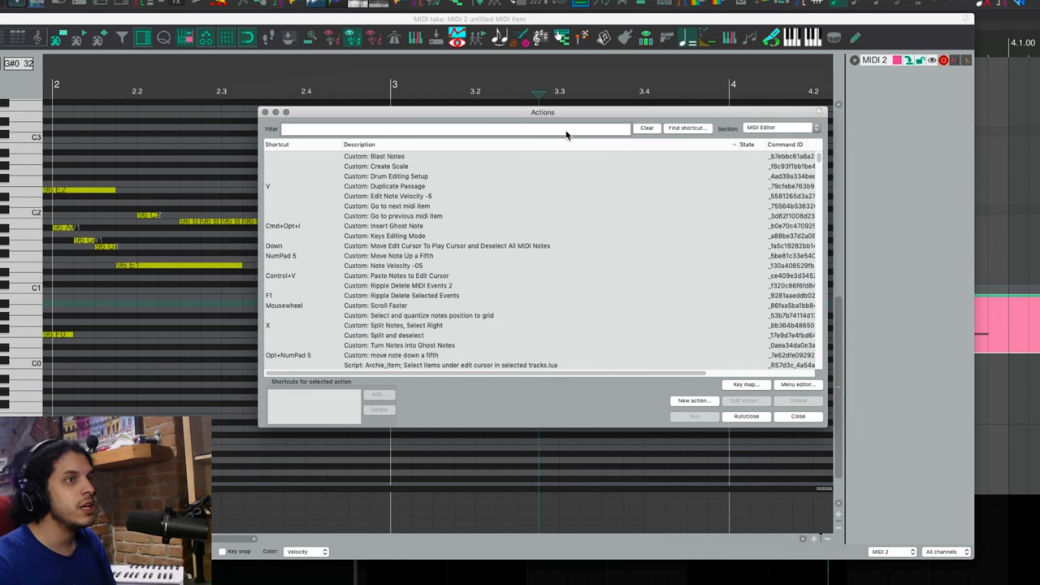
type("set default mo")
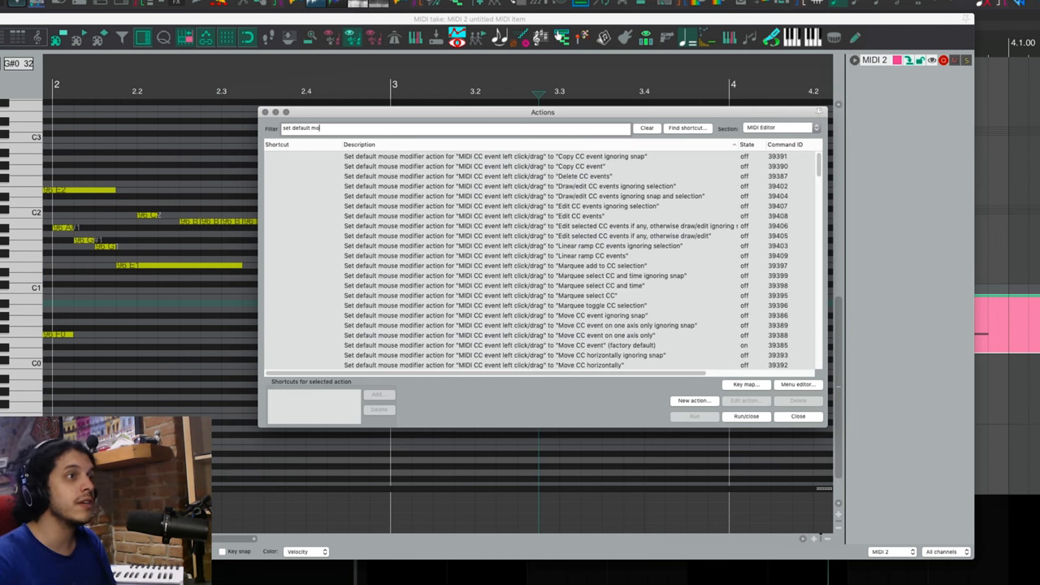
type("use modifier")
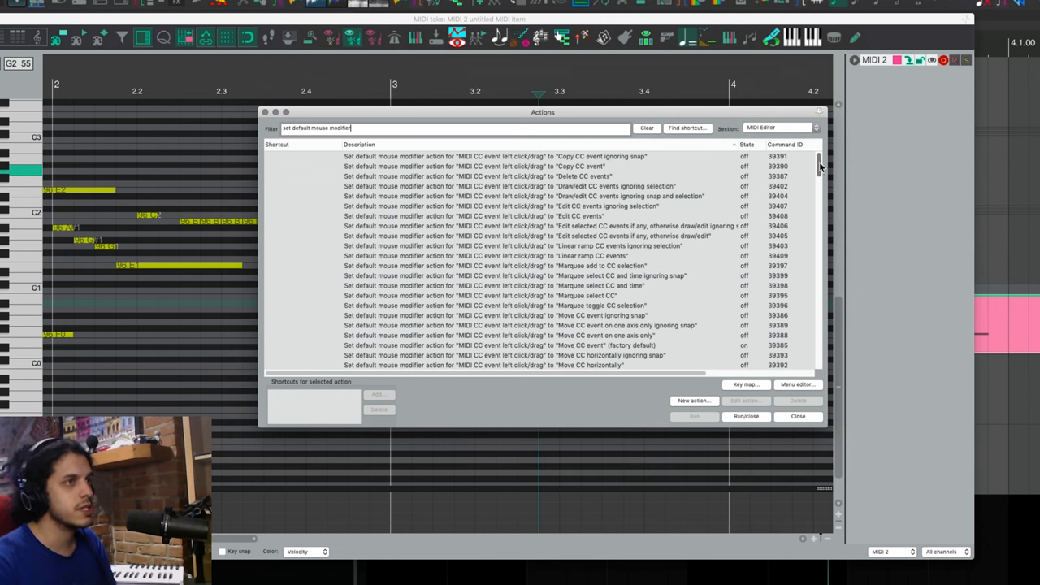
scroll("down", 3)
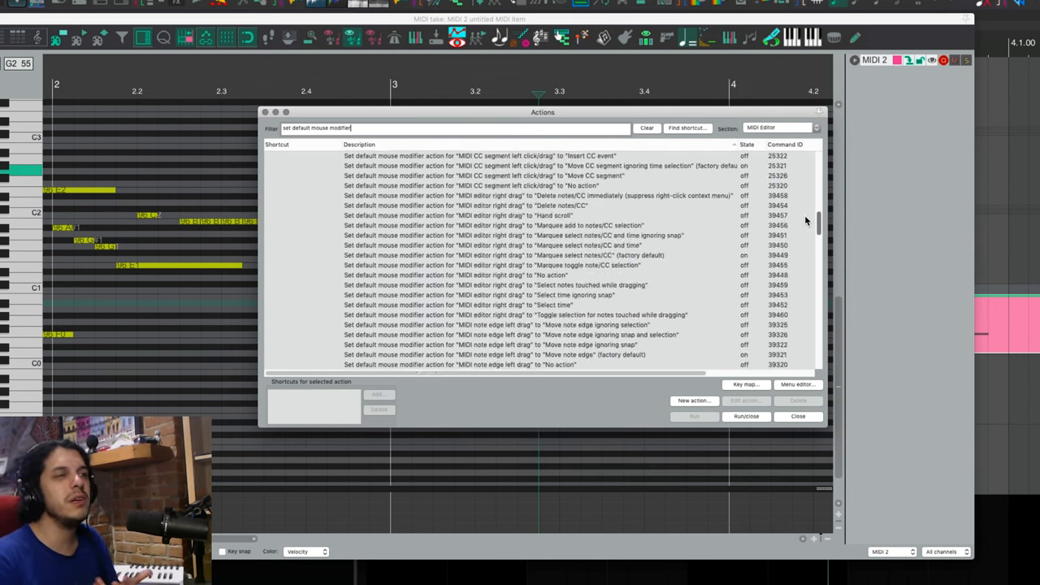
scroll("up", 3)
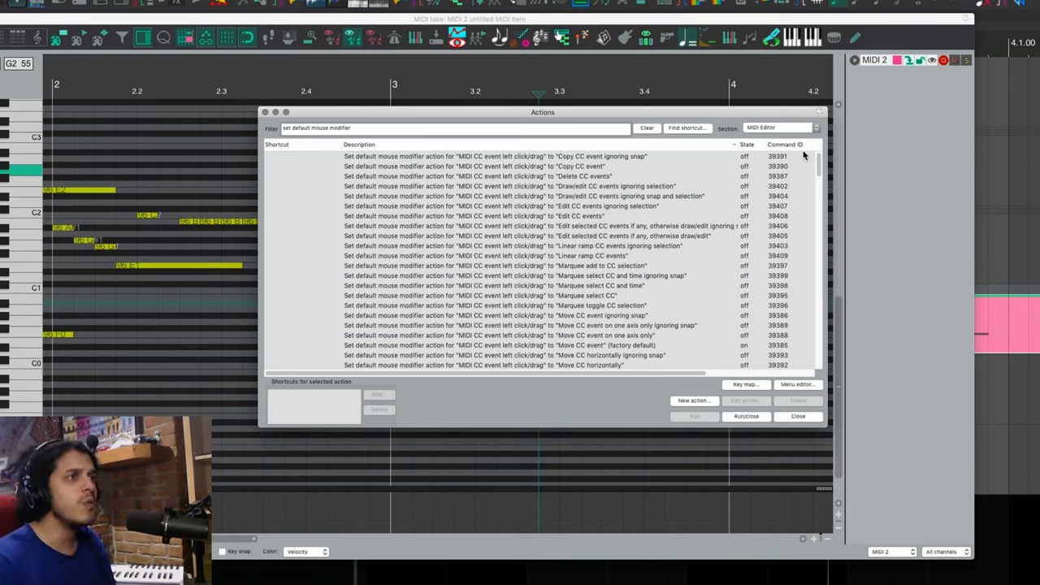
scroll("down", 3)
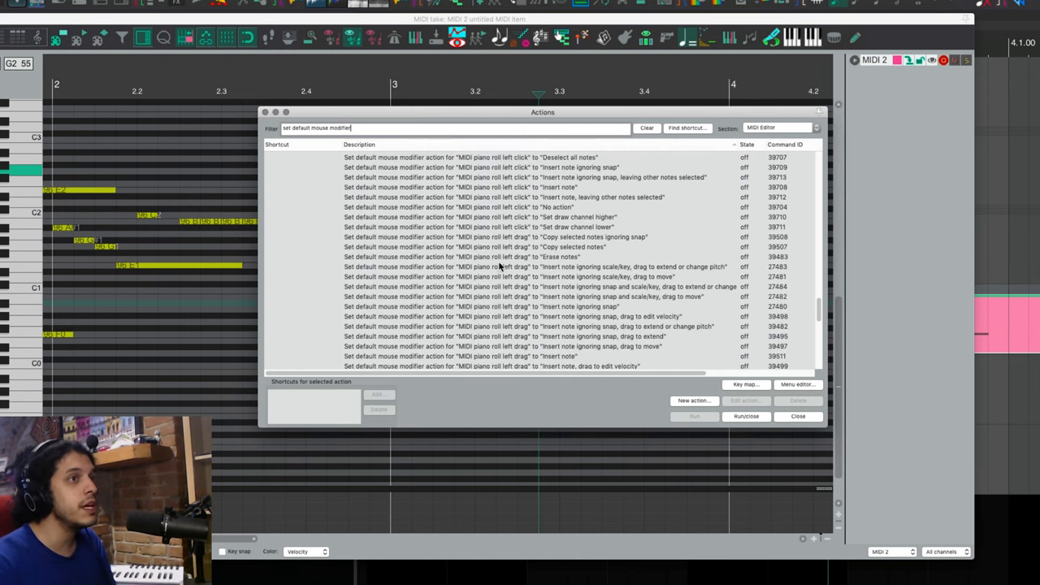
scroll("down", 3)
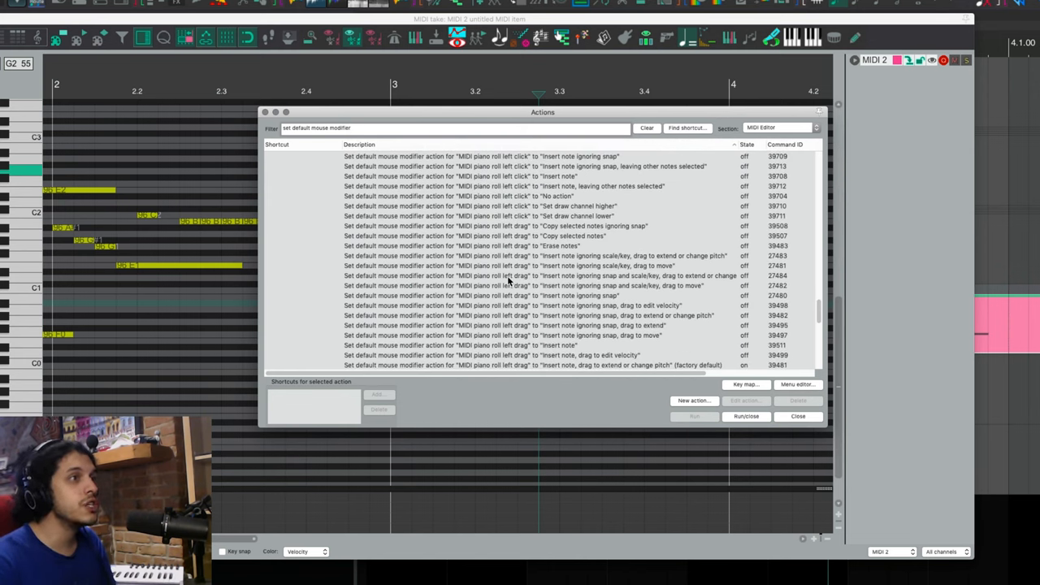
scroll("down", 3)
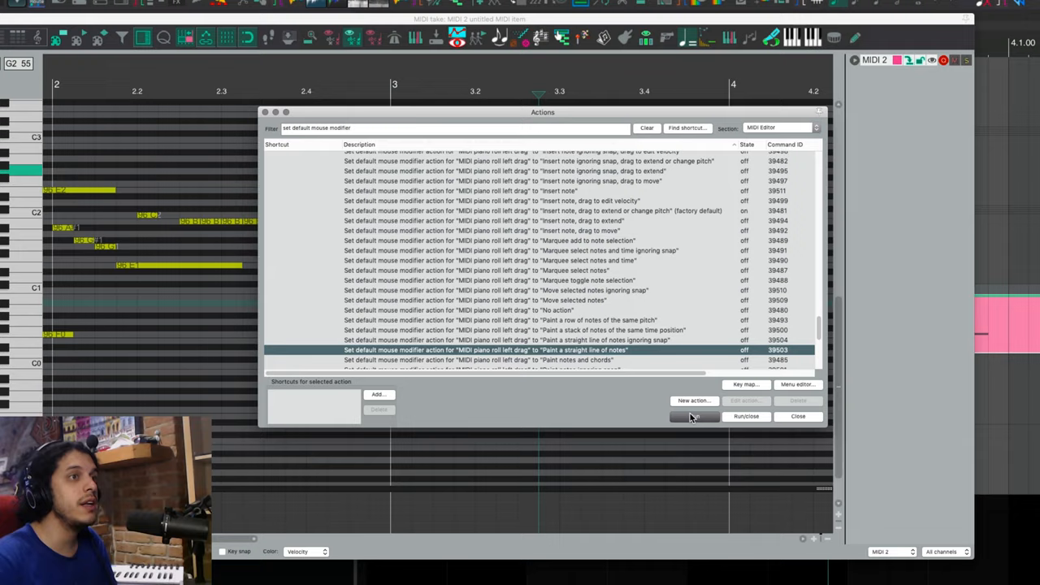
left_click(797, 416)
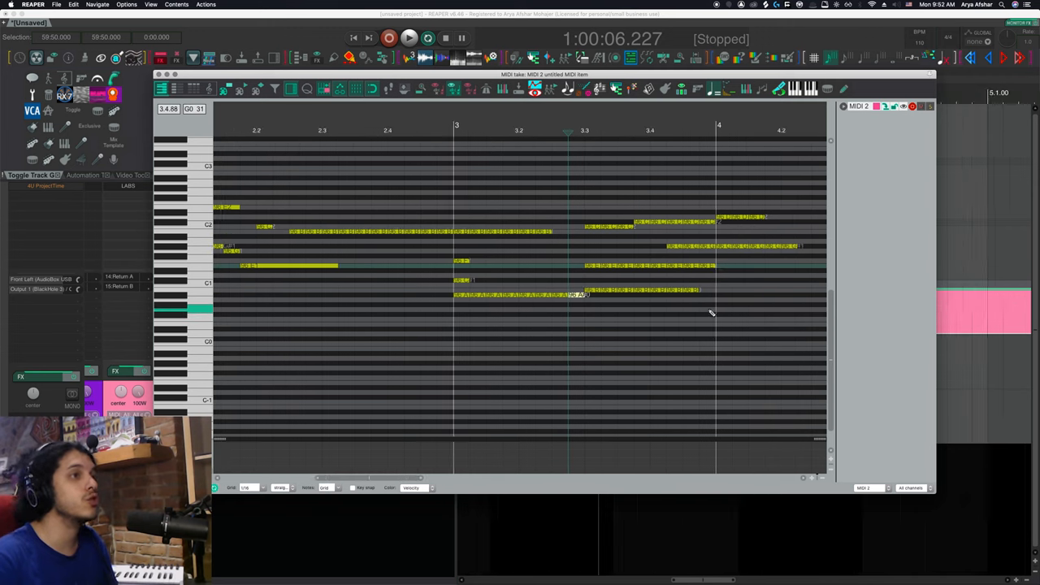
Scroll the piano roll right to the diagonal note lines in bars 4–6.
scroll("right", 3)
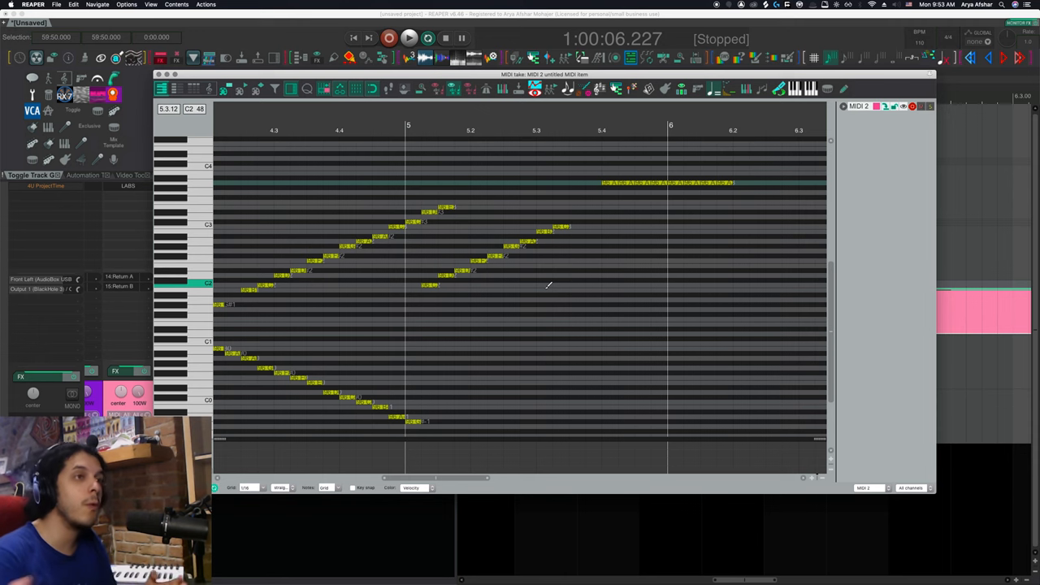
mouse_move(546, 289)
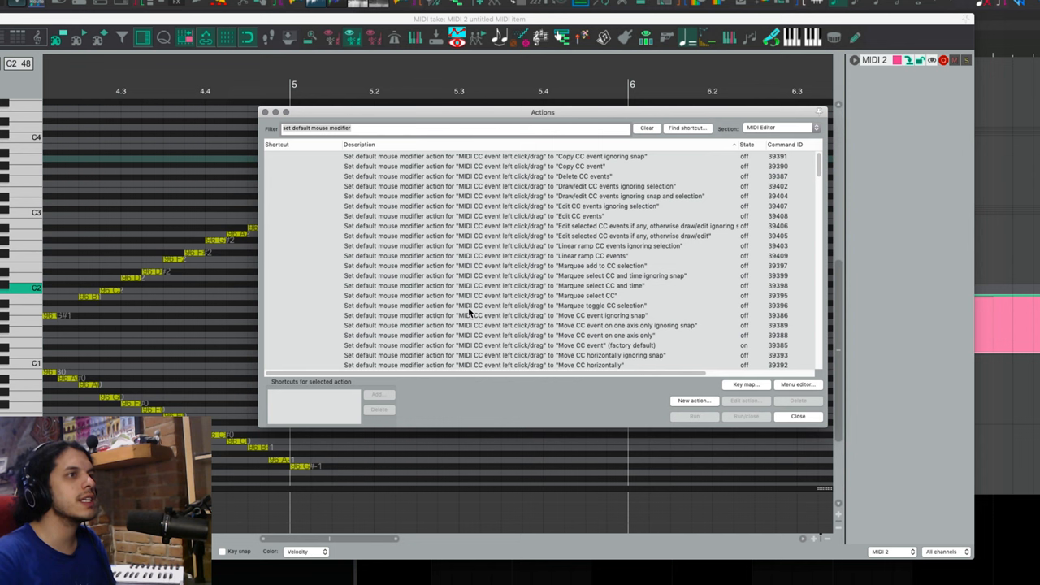
Browse the filtered default mouse-modifier actions and select an entry in the list.
scroll("down", 3)
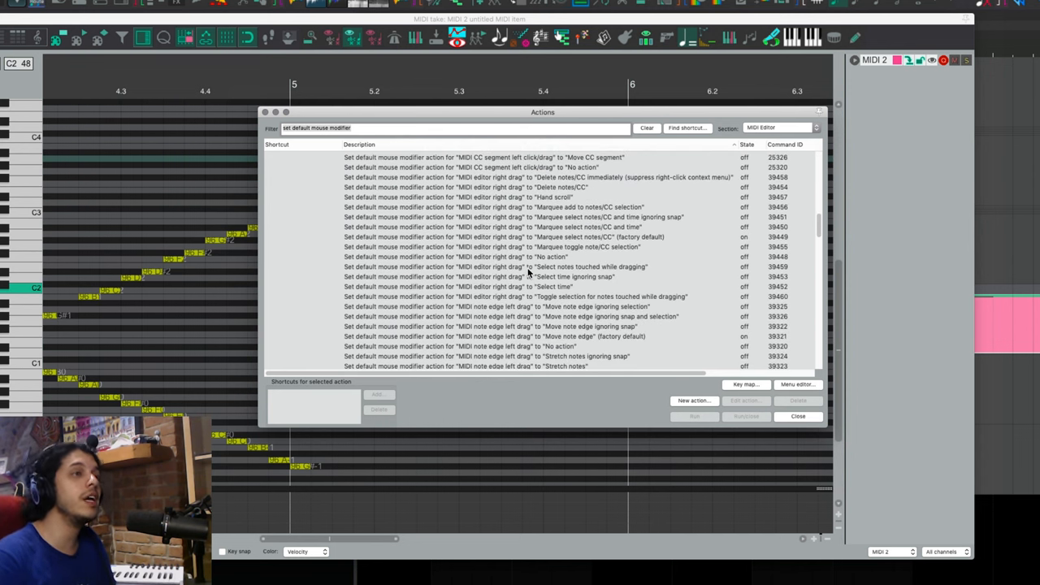
scroll("down", 3)
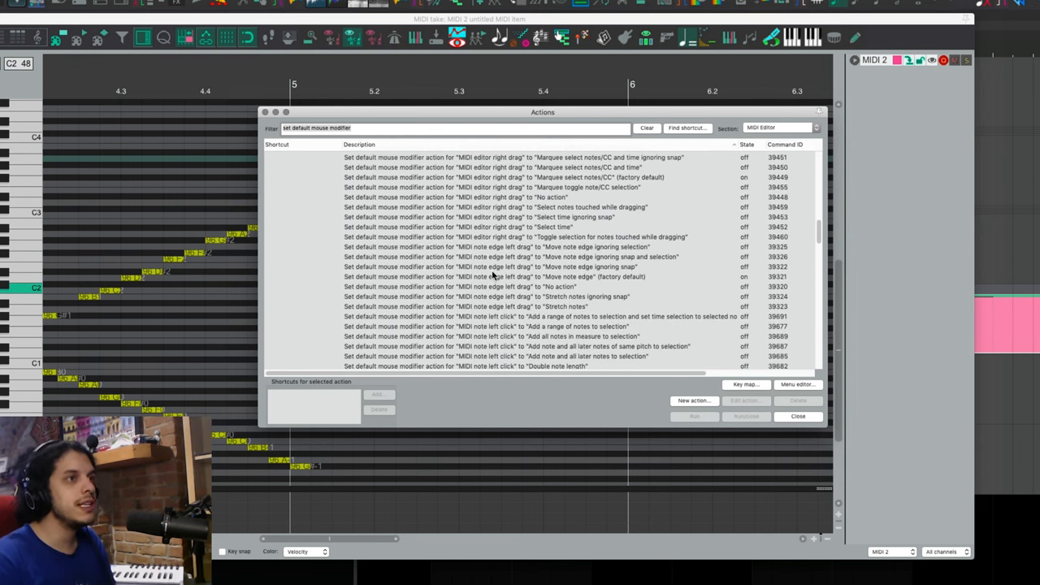
scroll("down", 3)
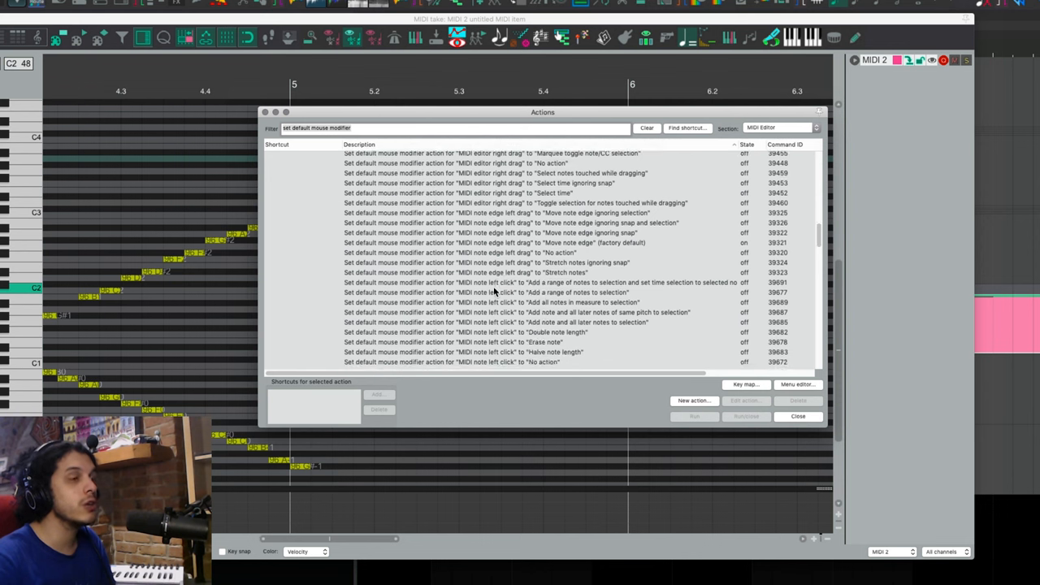
scroll("down", 3)
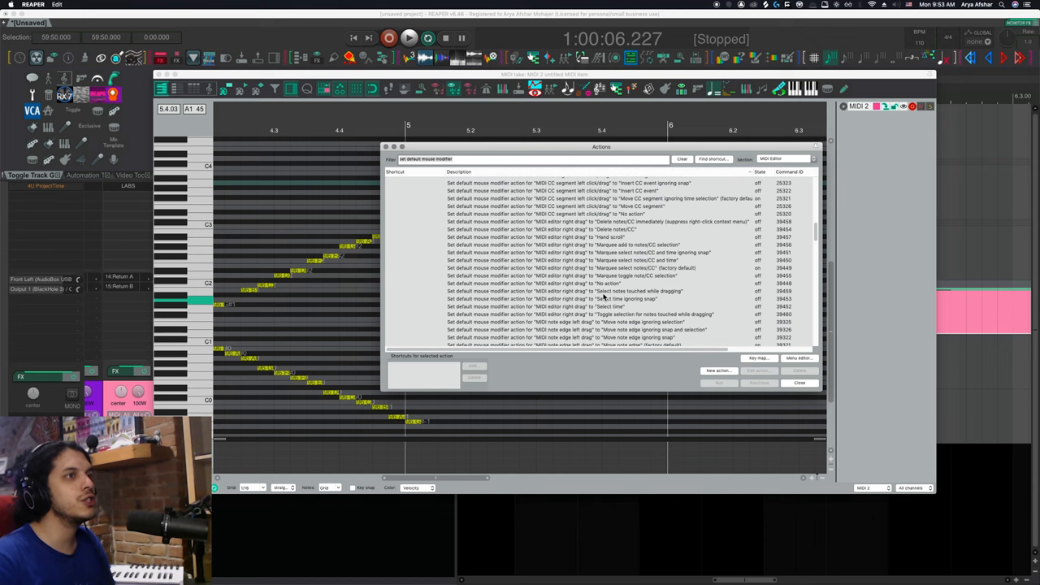
scroll("up", 3)
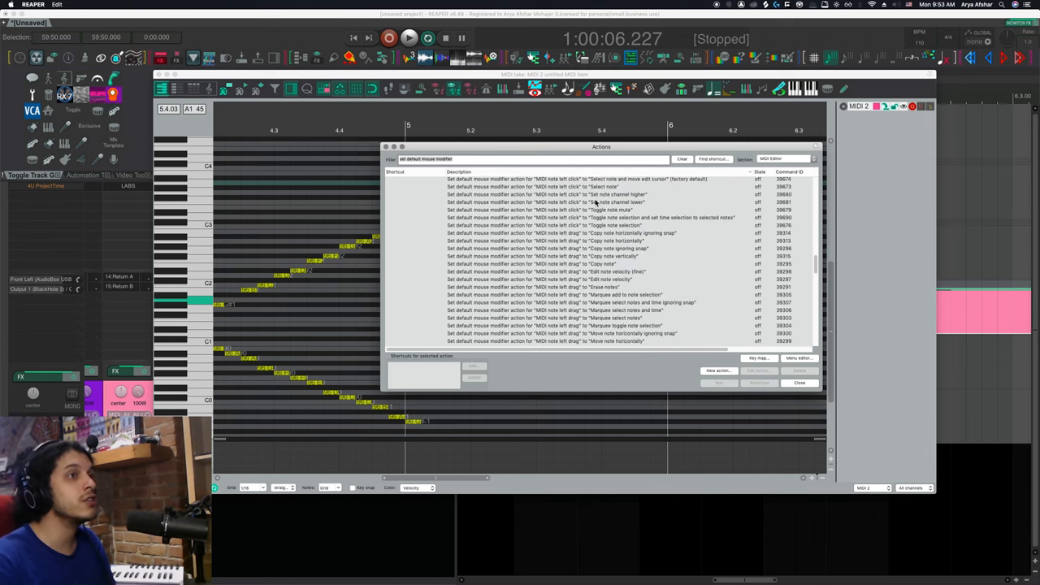
left_click(799, 382)
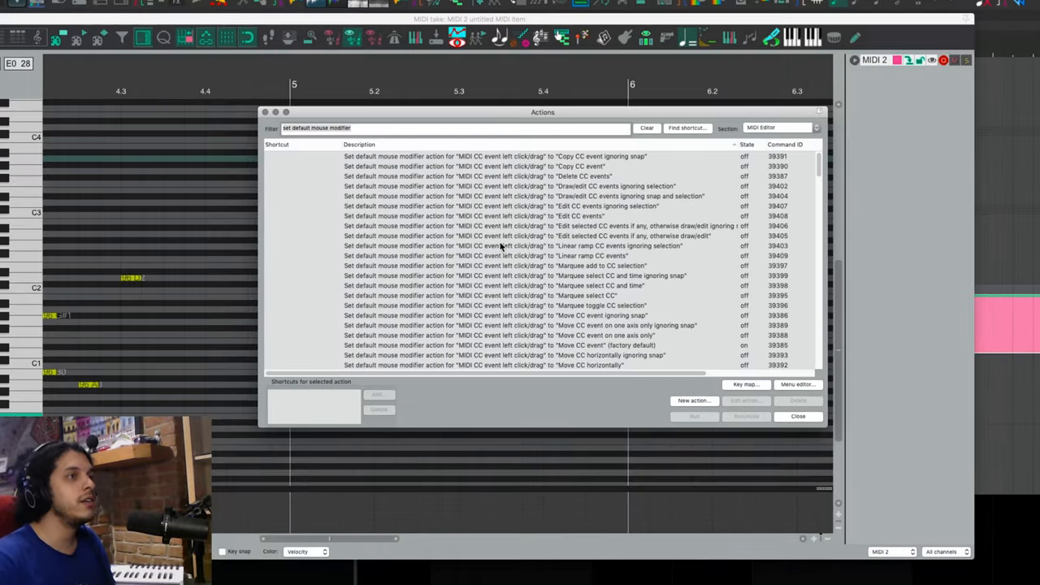
Rerun the paint-straight-line mouse modifier action and close the Actions window.
scroll("down", 3)
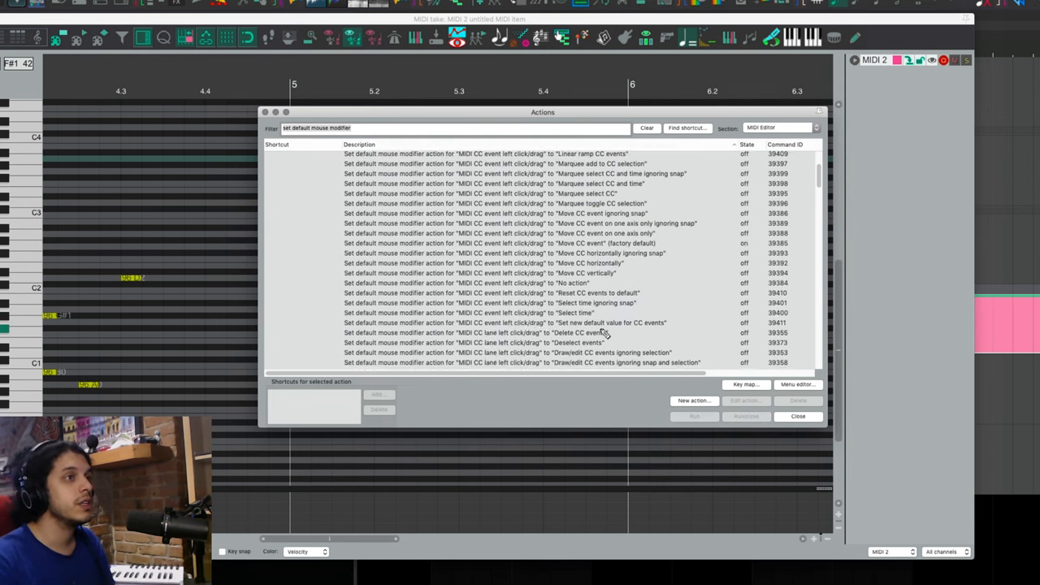
scroll("up", 3)
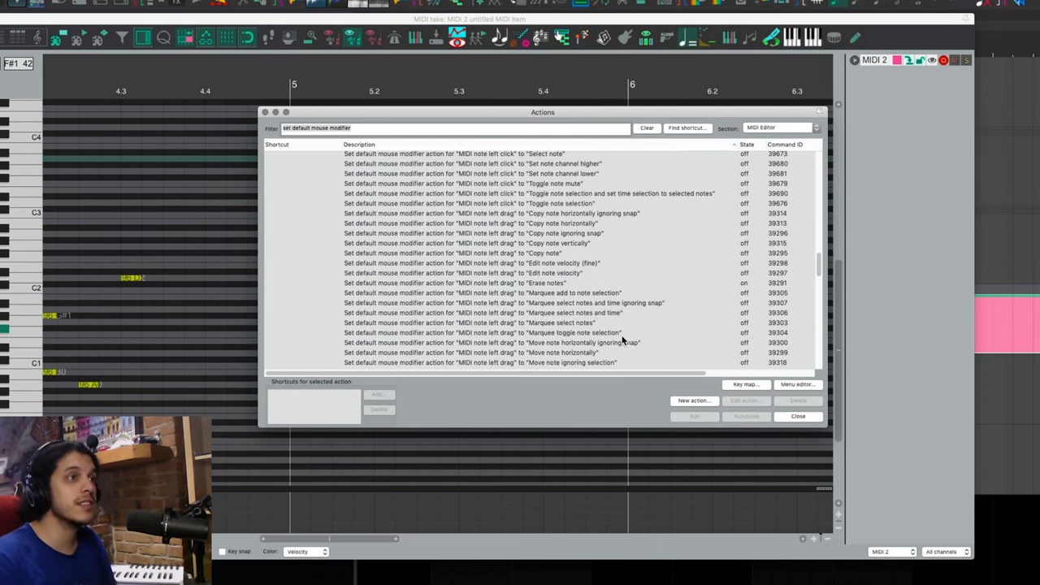
scroll("down", 3)
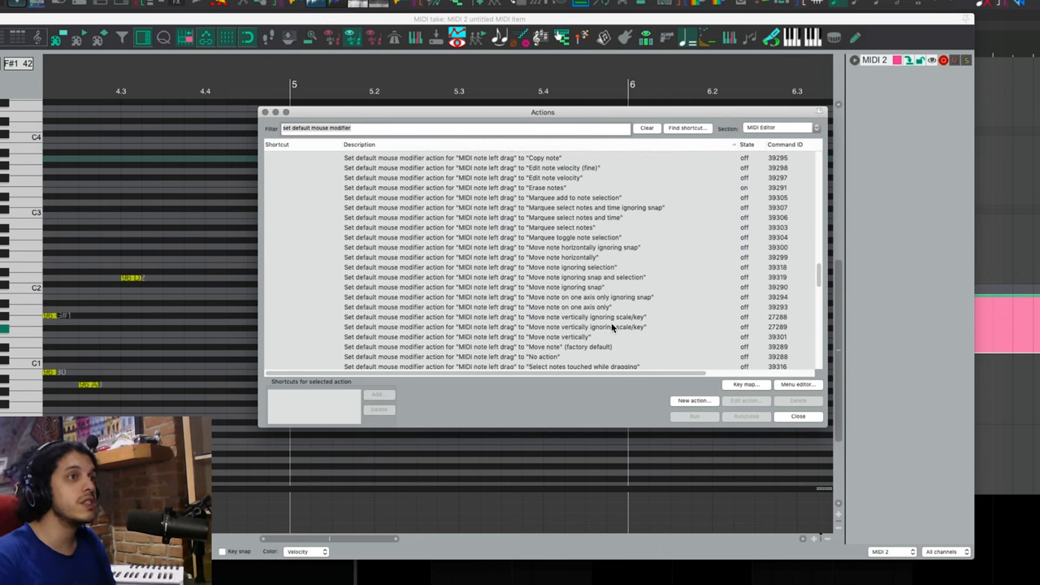
left_click(798, 416)
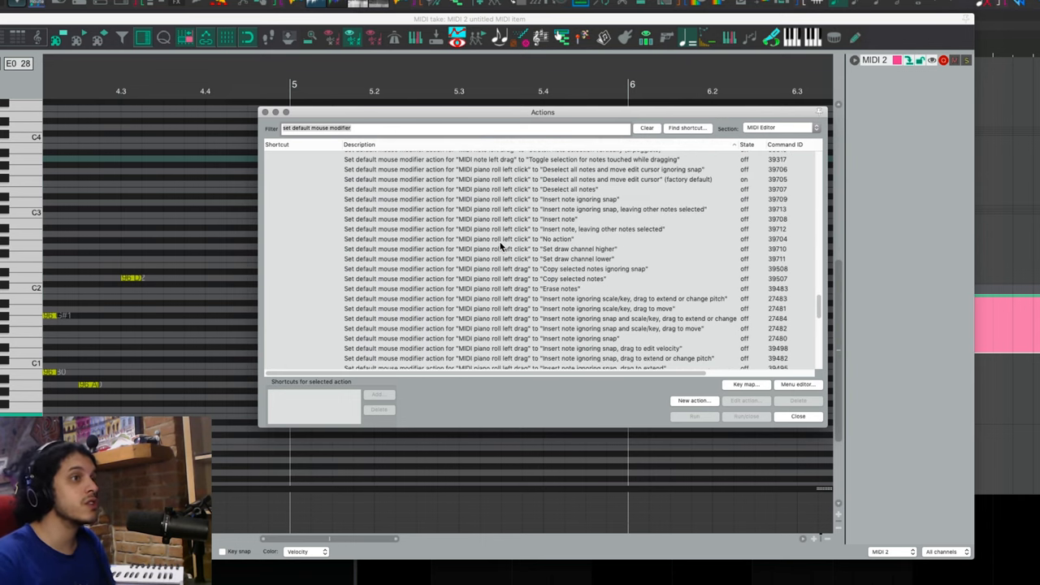
left_click(798, 416)
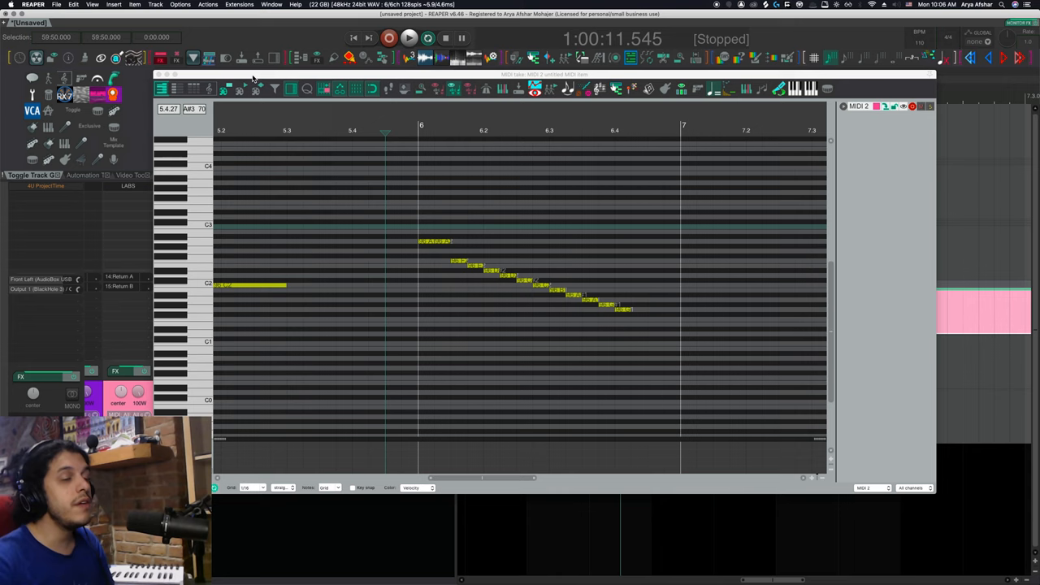
left_click(239, 5)
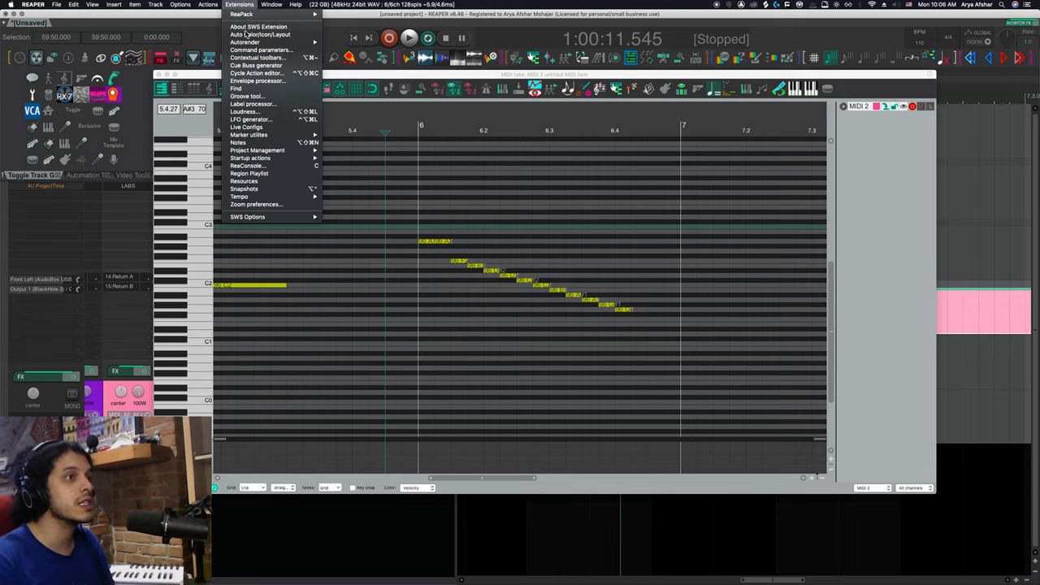
mouse_move(256, 73)
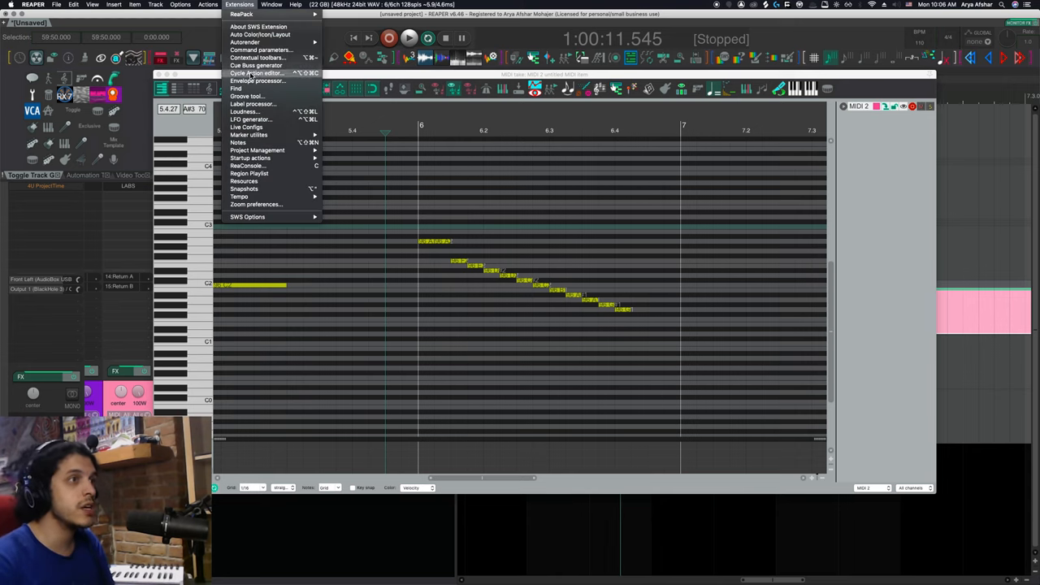
Open the Cycle Action editor showing the MIDI Editor section's cycle actions.
left_click(256, 73)
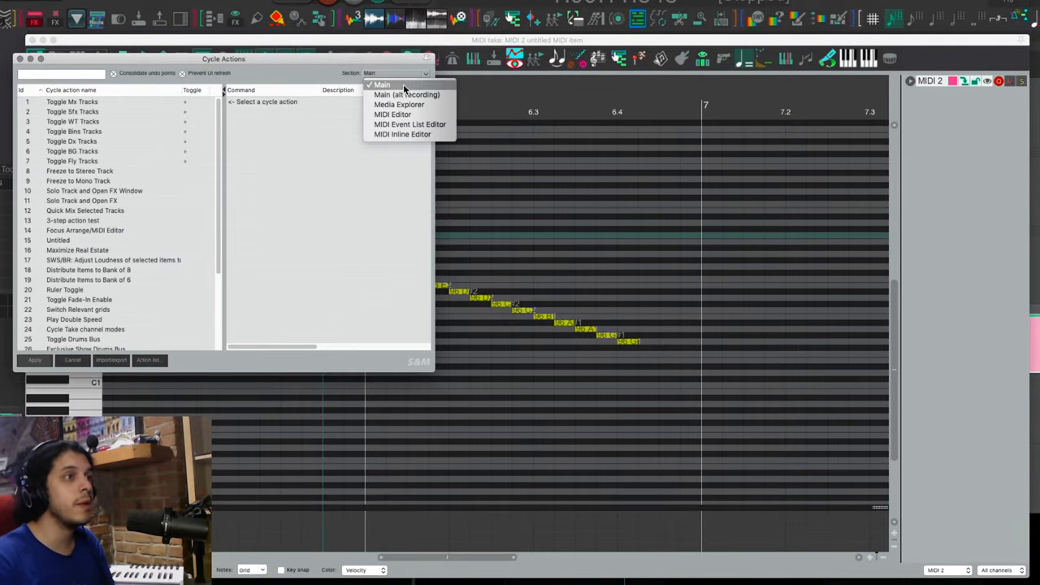
left_click(392, 113)
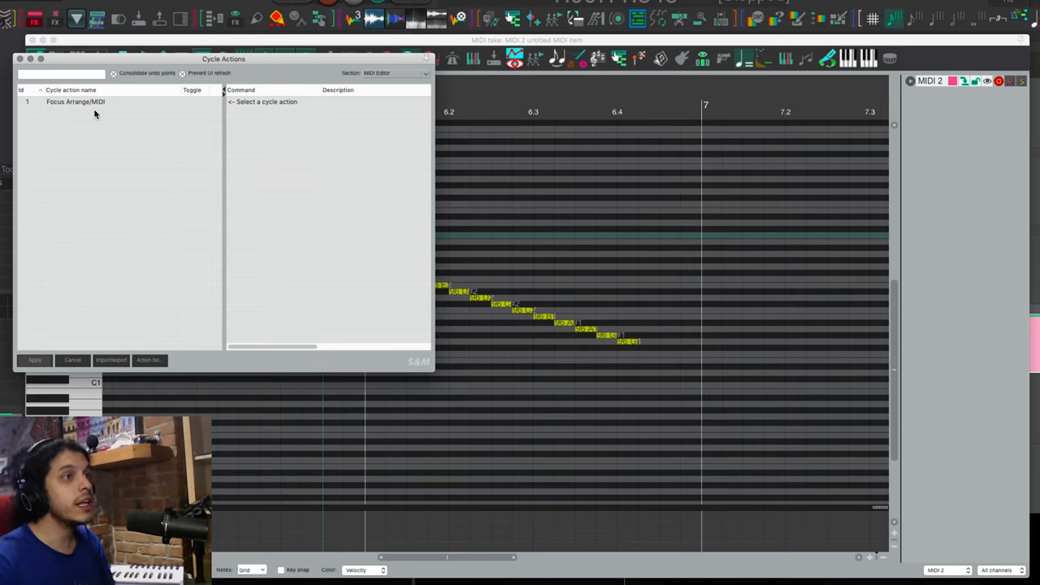
mouse_move(86, 115)
type("piano roll left drag")
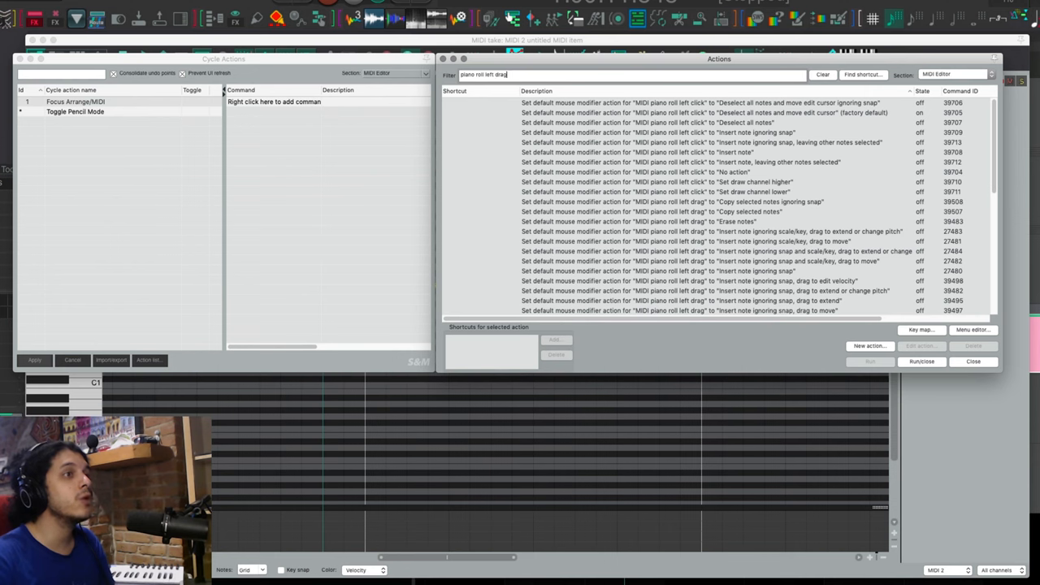
scroll("down", 3)
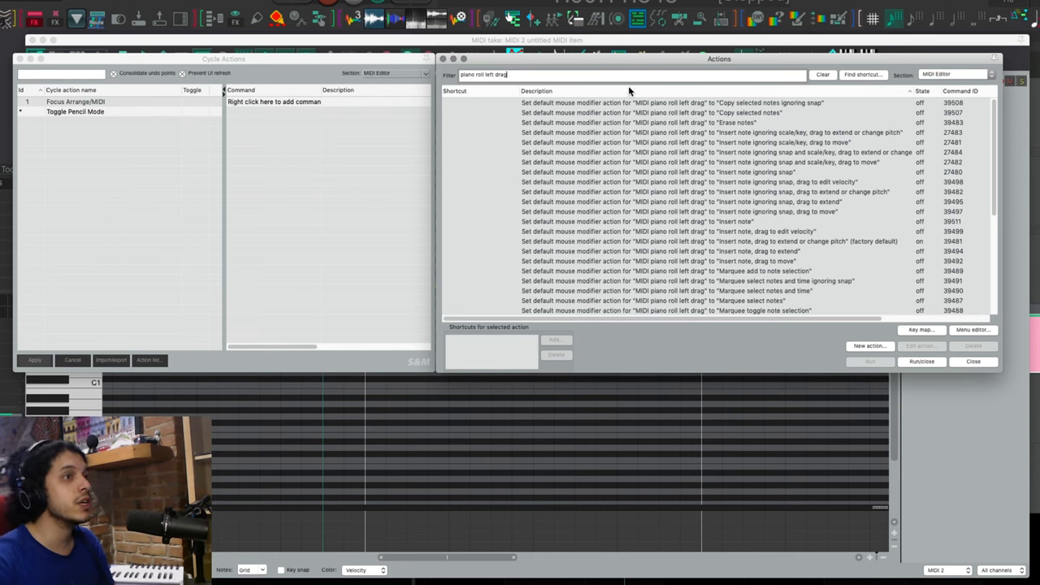
scroll("down", 3)
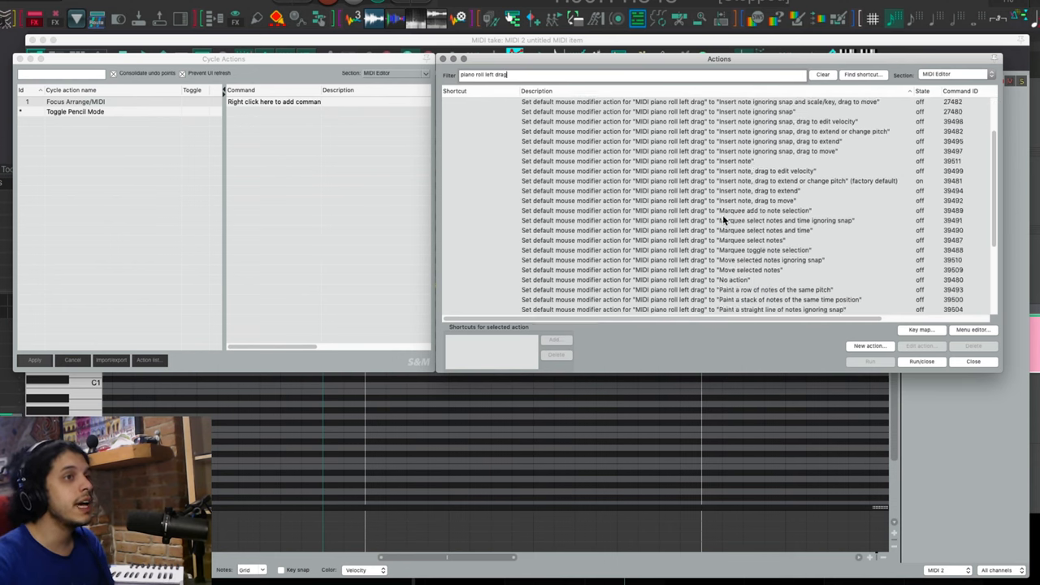
scroll("down", 3)
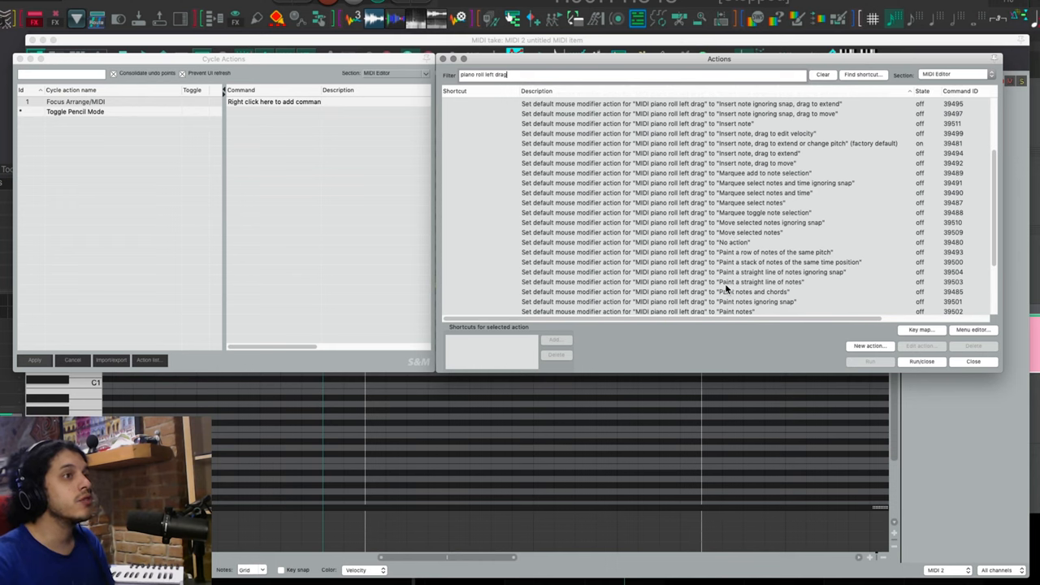
Add paint straight line, erase note click, and erase notes drag commands to the cycle.
left_click(690, 282)
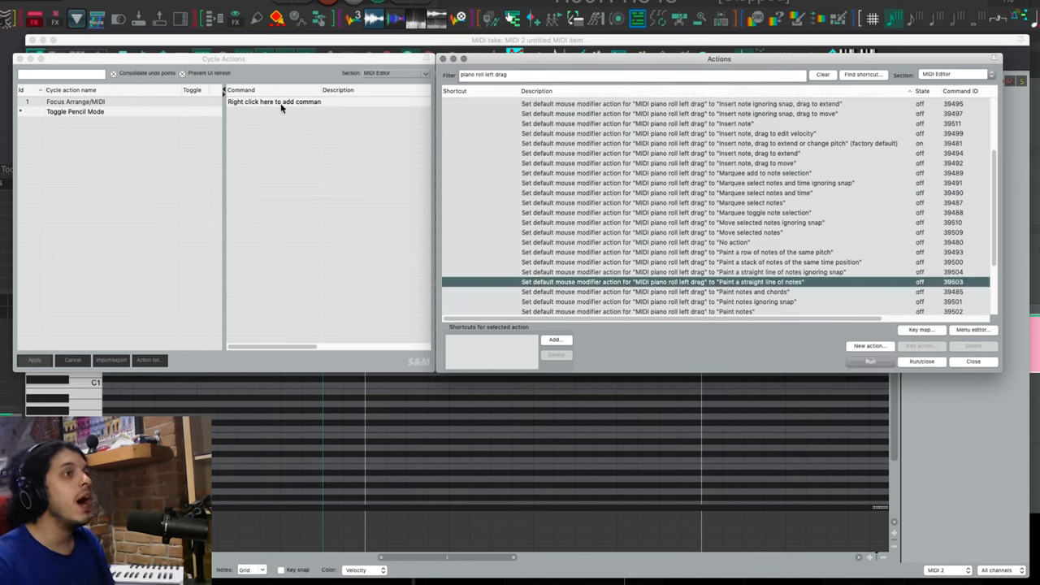
right_click(273, 102)
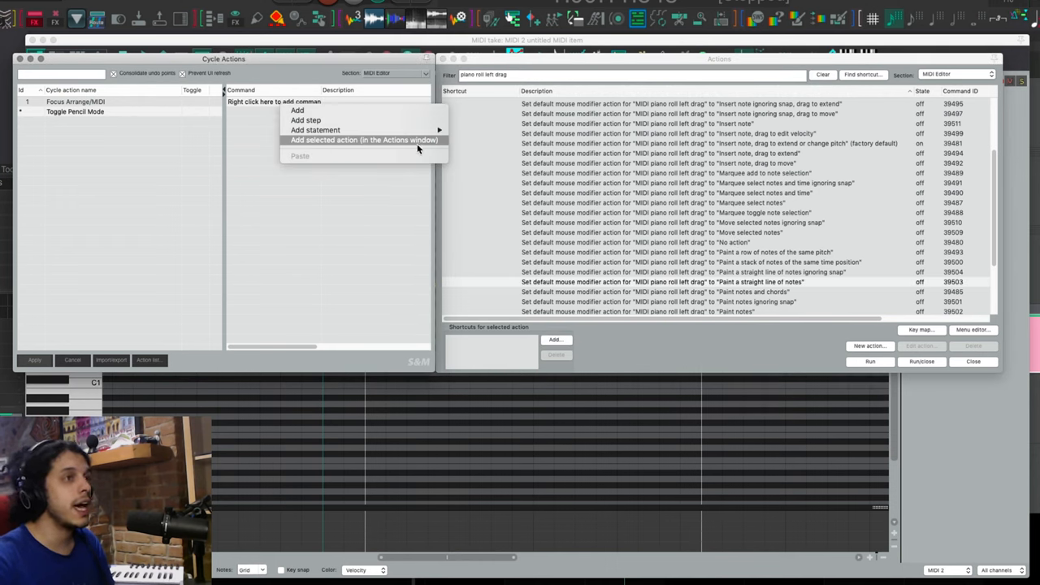
left_click(364, 139)
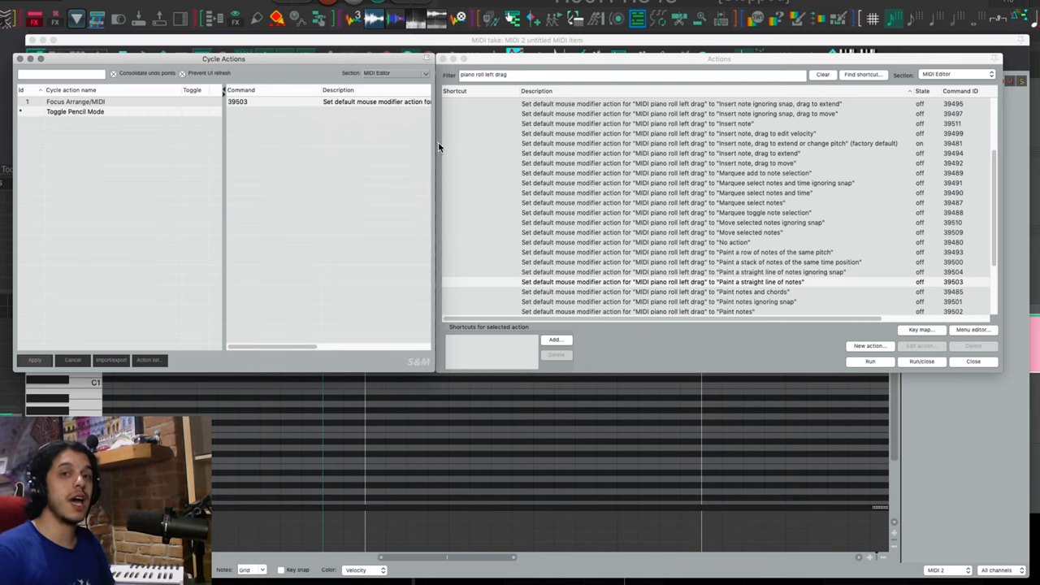
mouse_move(439, 146)
type("midi note left click")
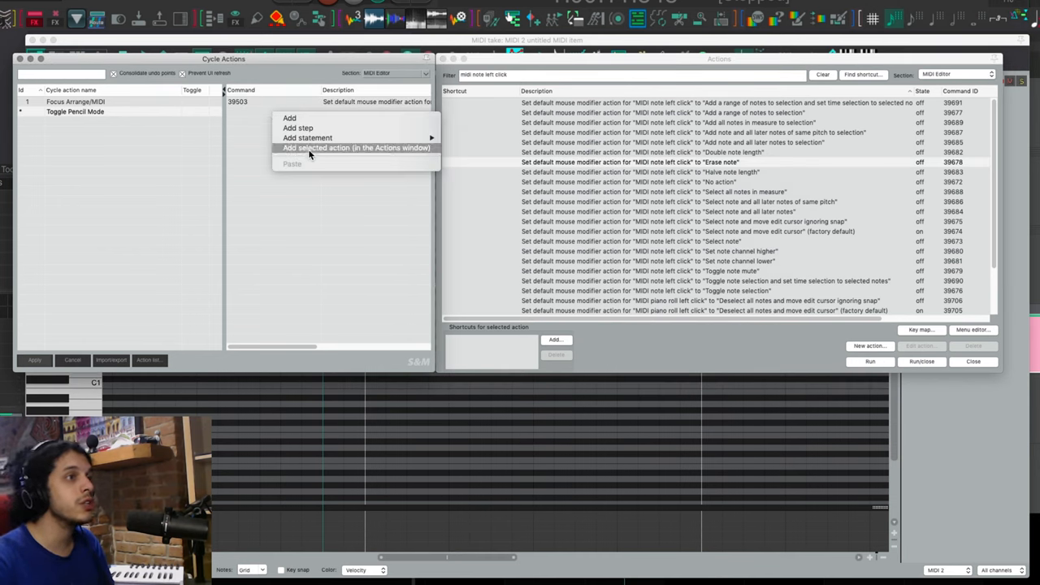
left_click(356, 147)
type("drag")
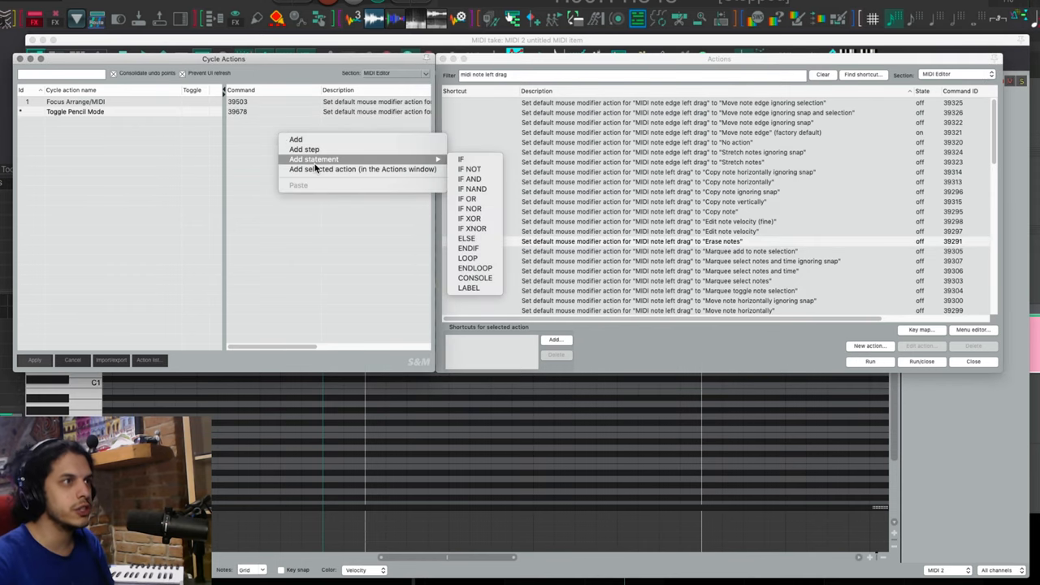
left_click(364, 168)
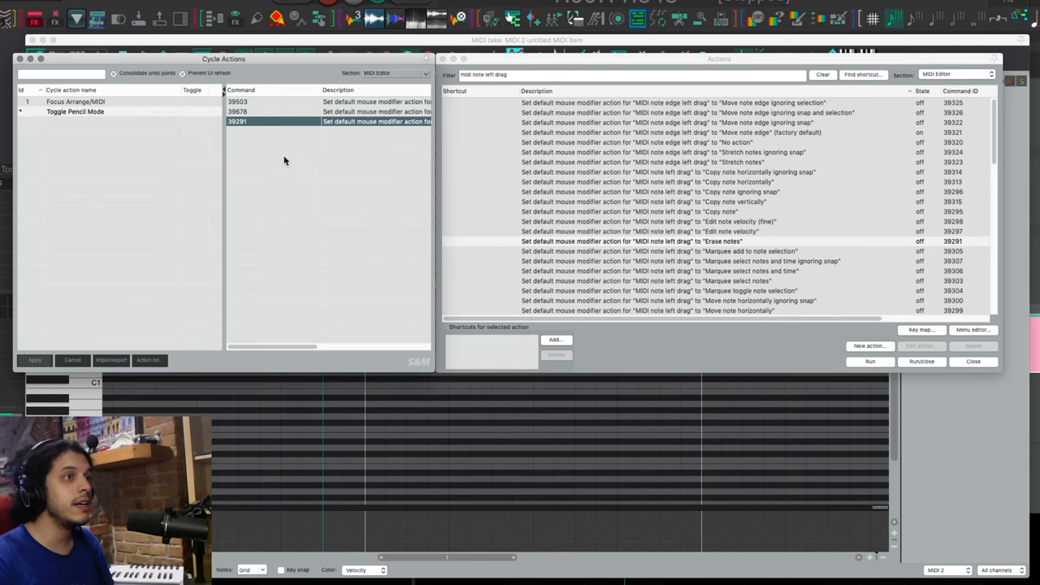
Insert a step break after the three commands in Toggle Pencil Mode.
right_click(285, 161)
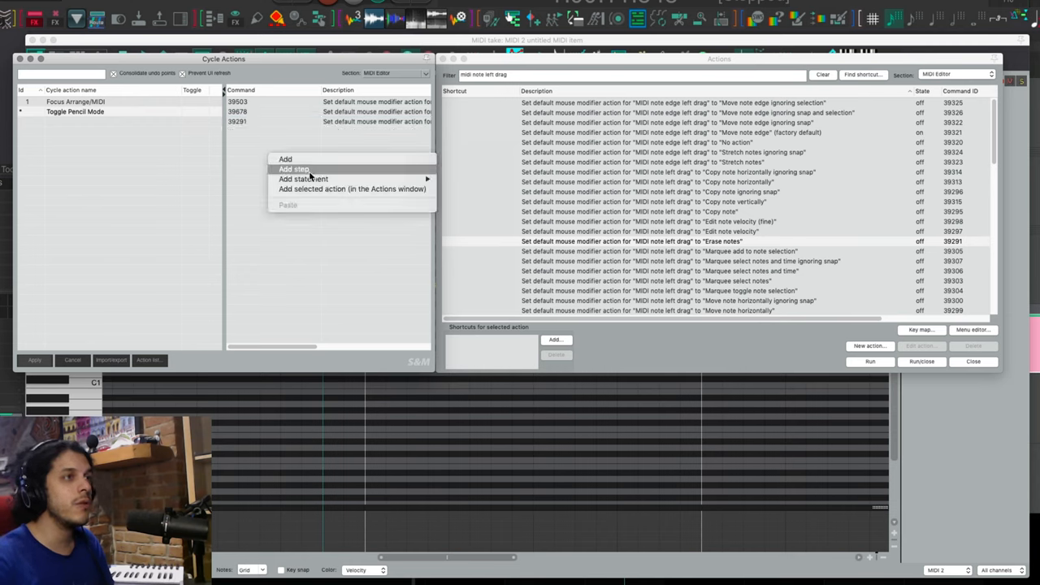
left_click(295, 169)
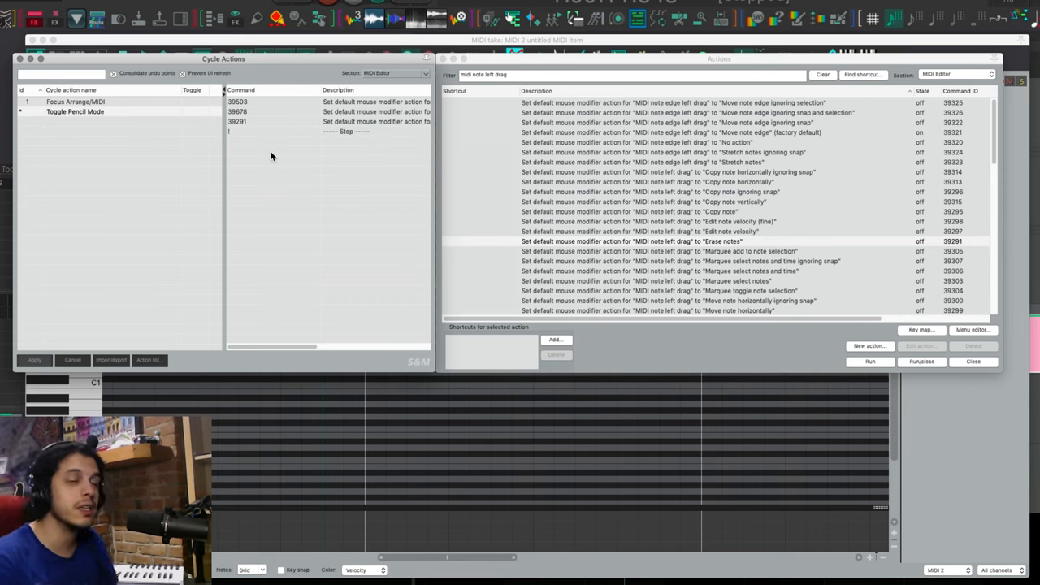
mouse_move(496, 9)
type("factory")
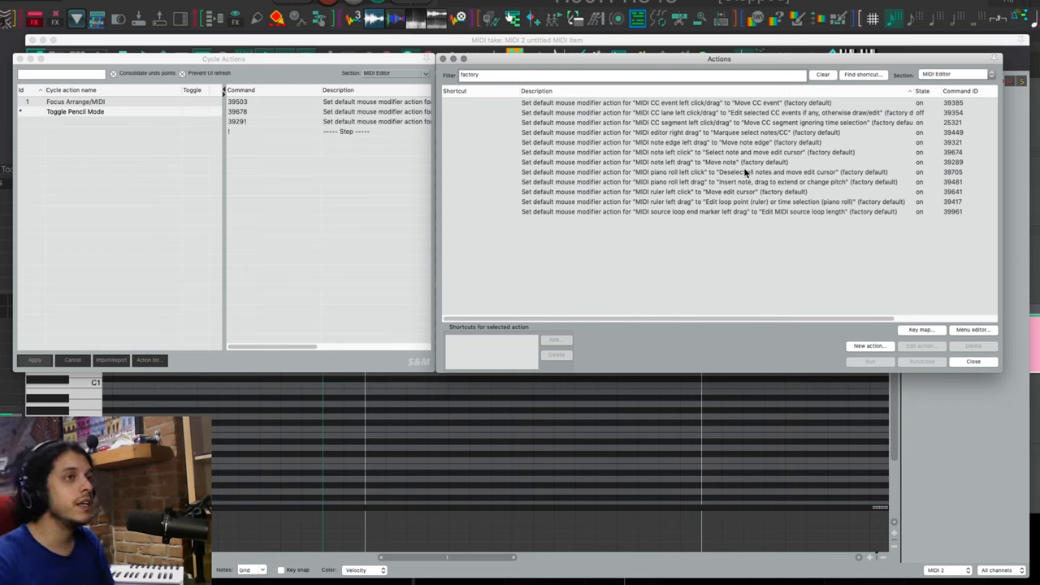
mouse_move(688, 187)
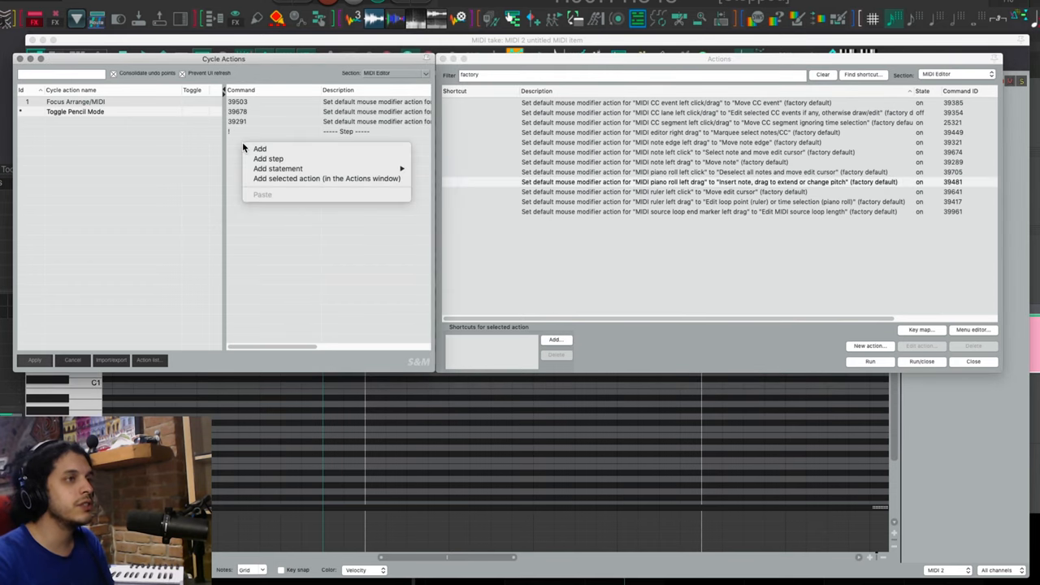
Add the factory insert-note and move-note defaults as Toggle Pencil Mode's second step.
left_click(326, 178)
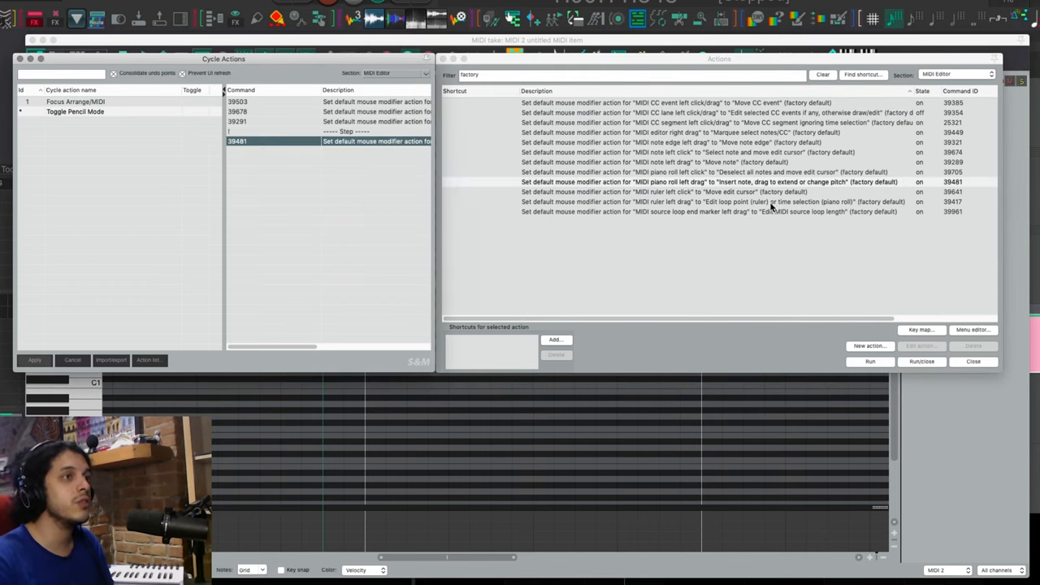
mouse_move(679, 154)
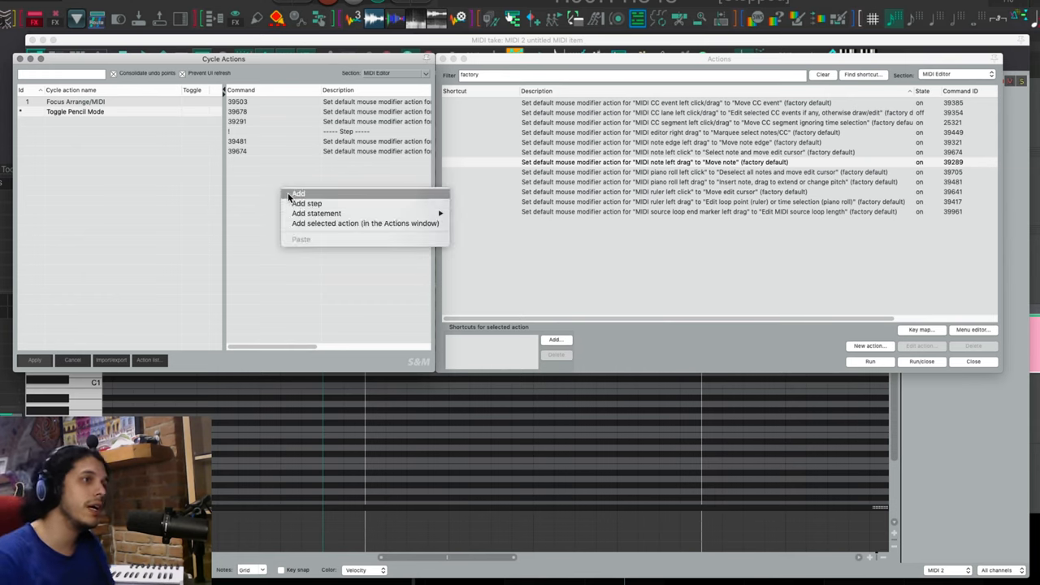
left_click(365, 223)
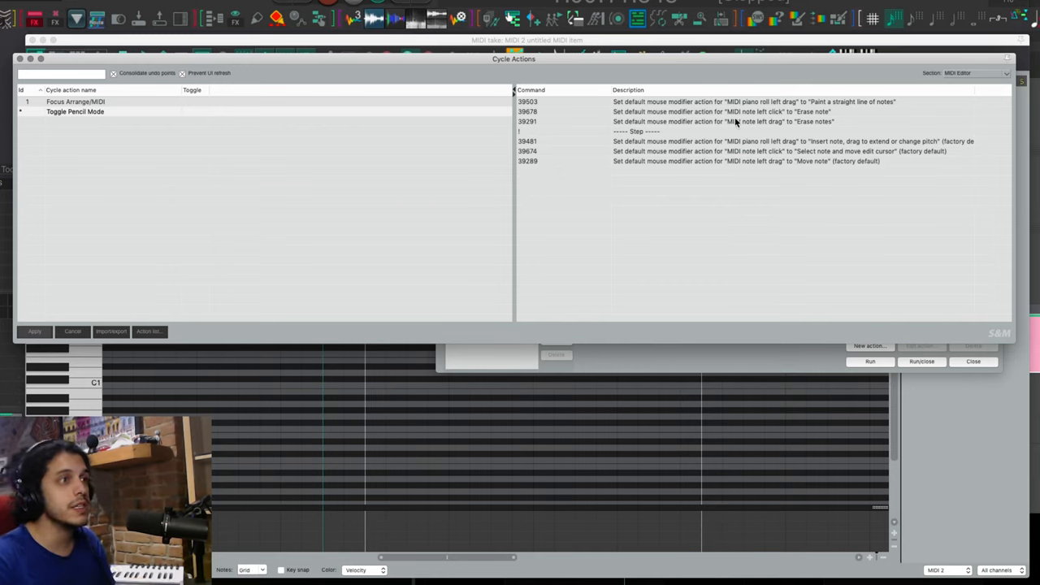
mouse_move(134, 319)
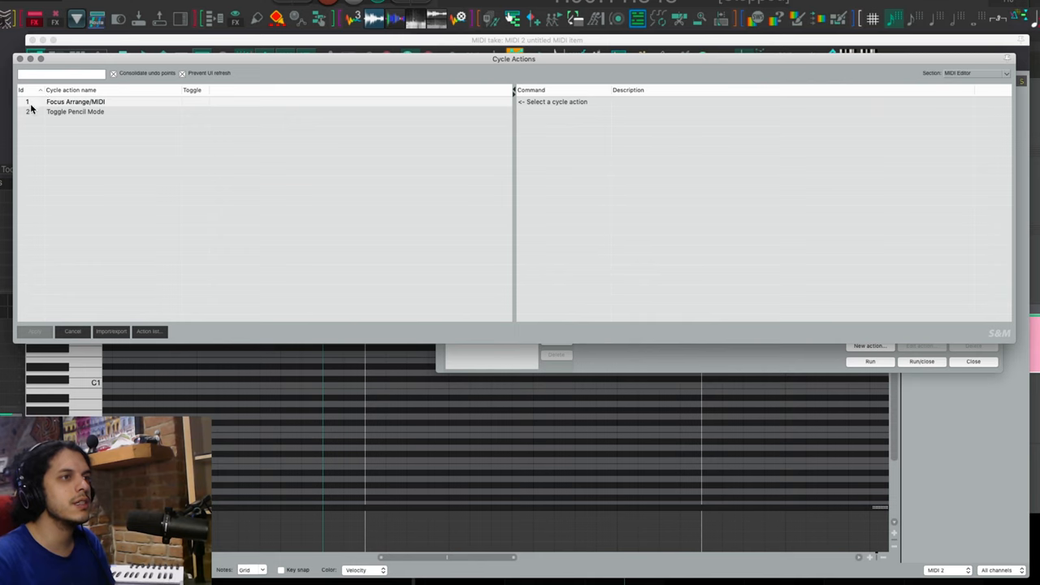
Select Toggle Pencil Mode and filter the action list for 'pencil'.
left_click(74, 112)
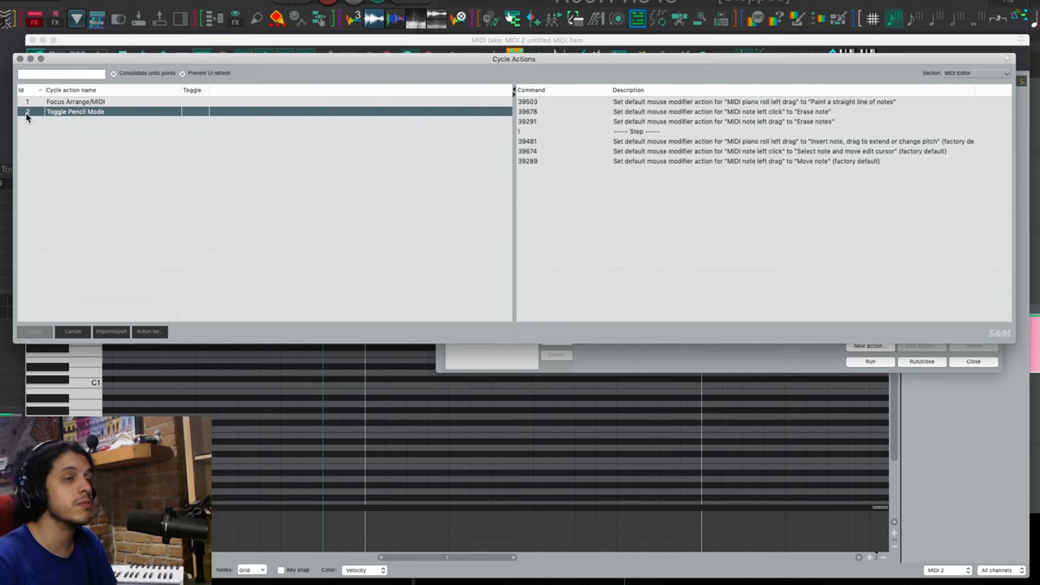
mouse_move(213, 127)
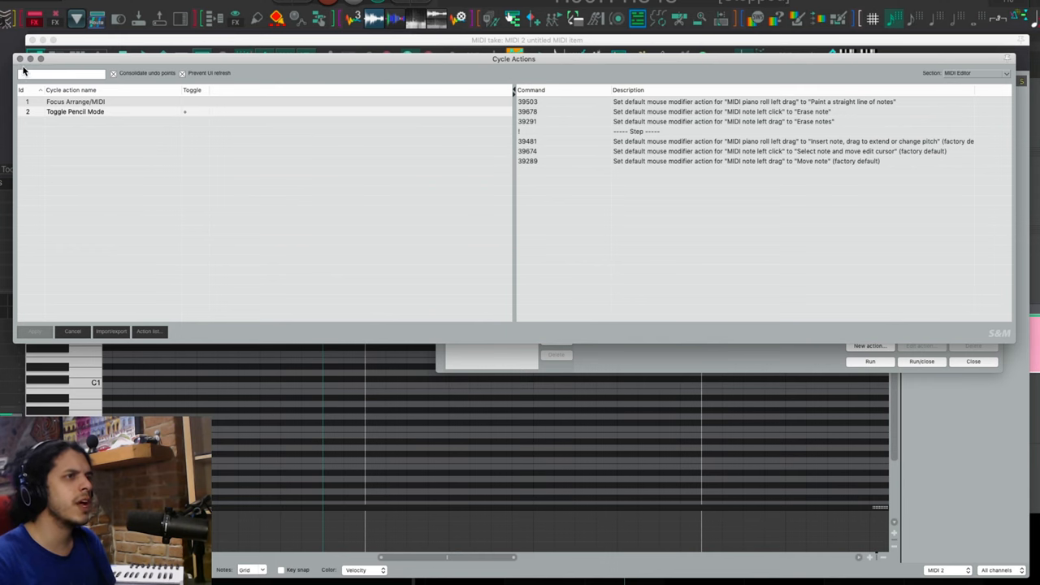
type("pencil")
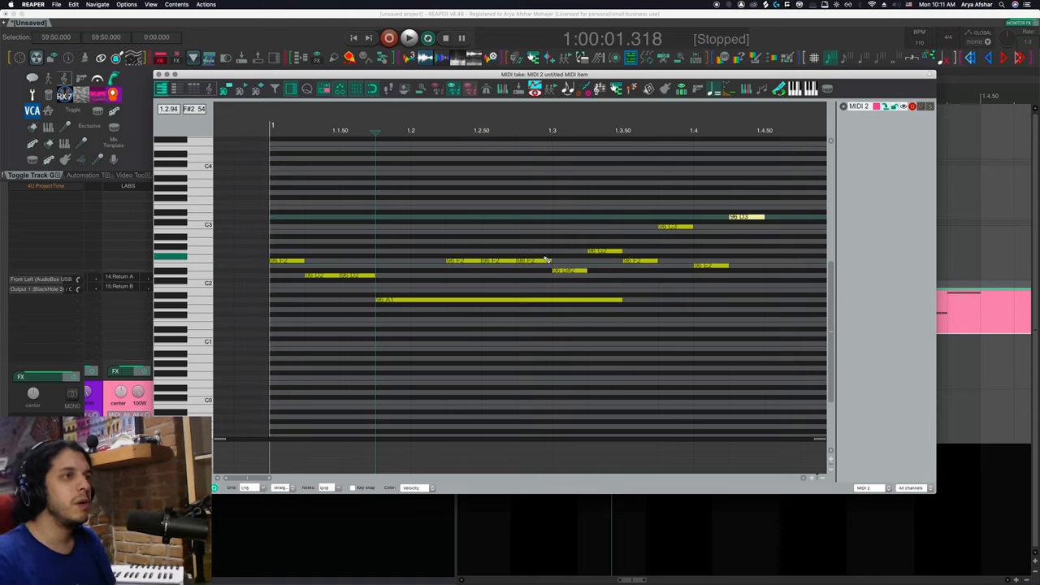
Draw a long note after bar 2 in pencil mode and raise it to G3.
left_click(394, 211)
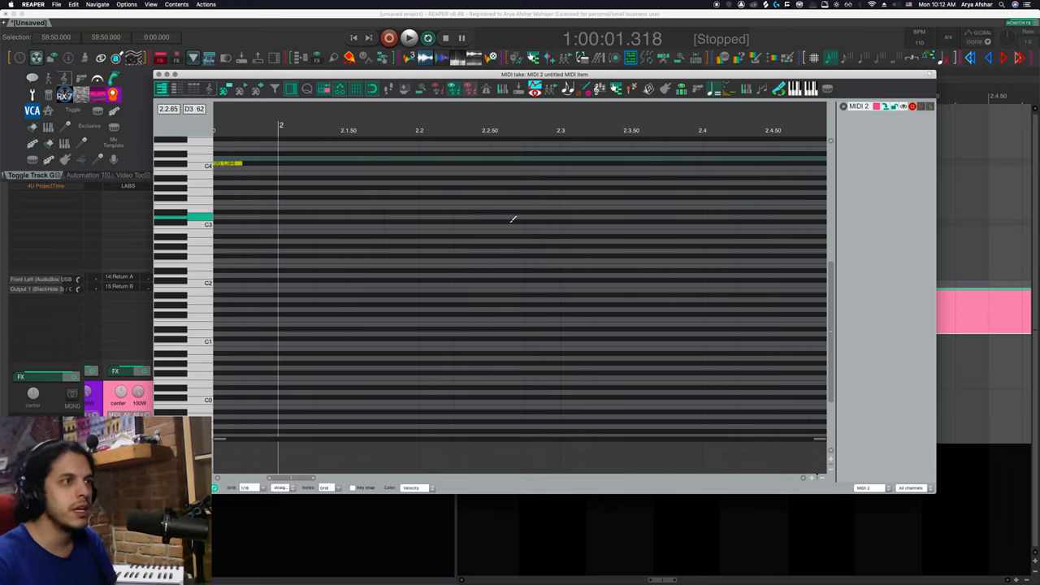
mouse_move(294, 220)
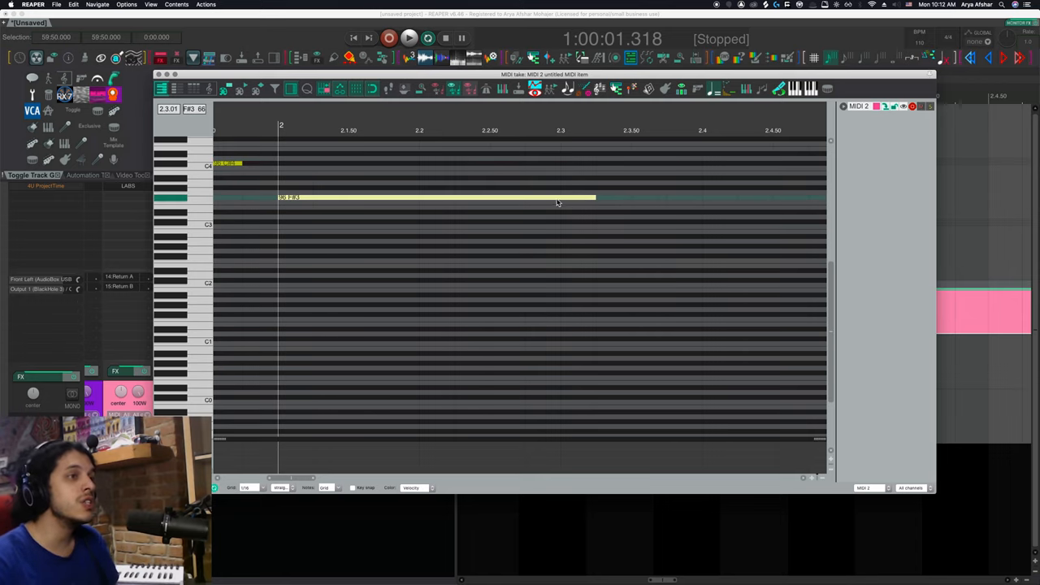
left_click_drag(436, 196, 436, 186)
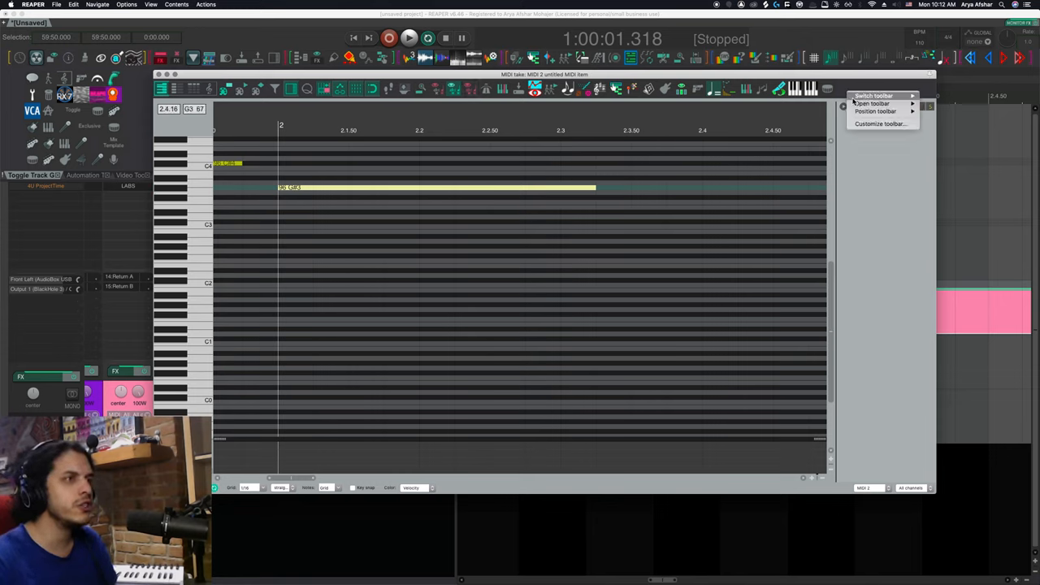
Add the Toggle Pencil Mode action to the piano roll toolbar.
left_click(878, 124)
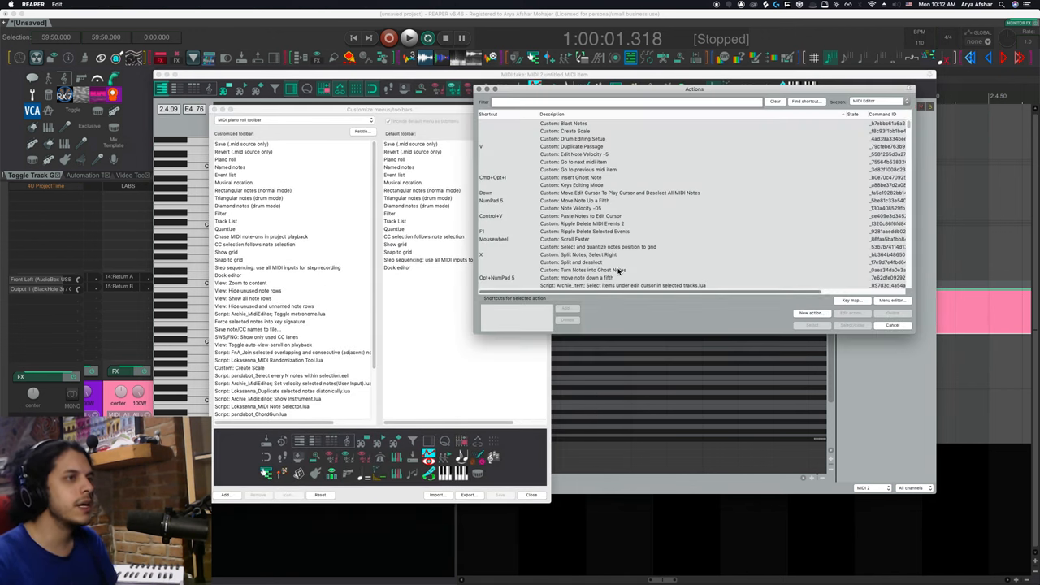
type("Pencil")
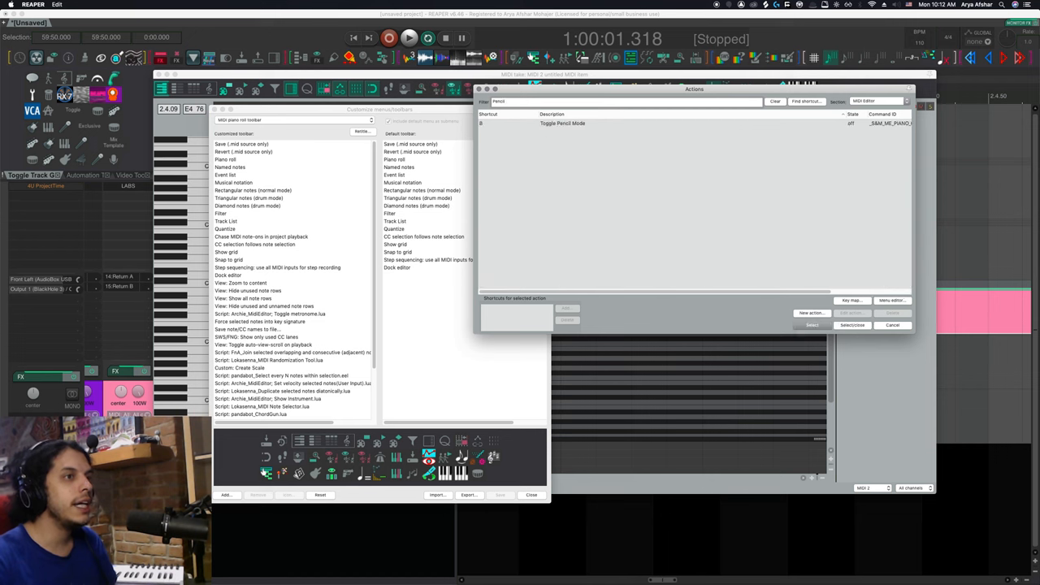
left_click(563, 123)
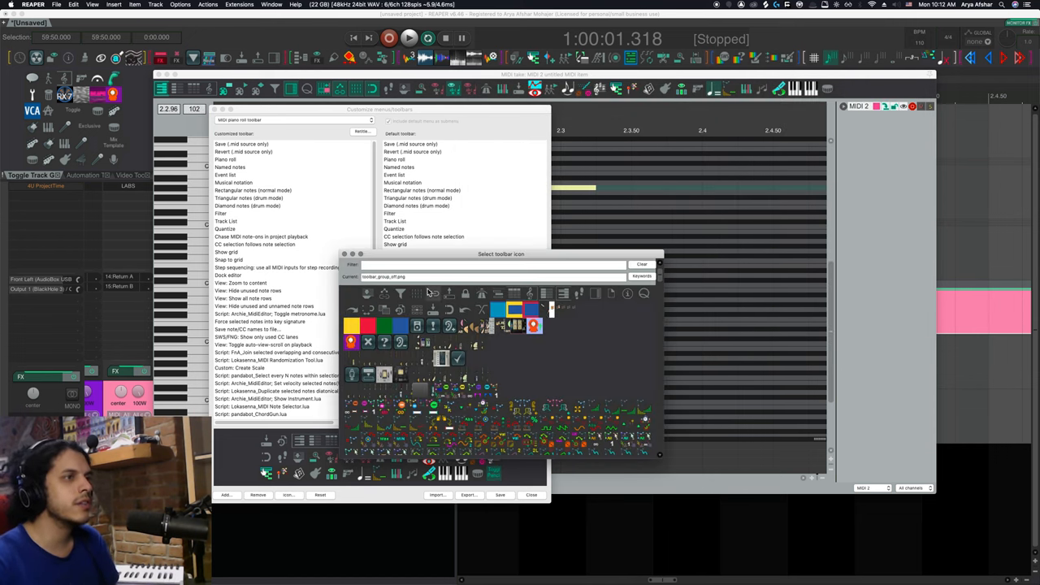
Give the new button a pencil icon, save the toolbar, and close customization.
type("pencil")
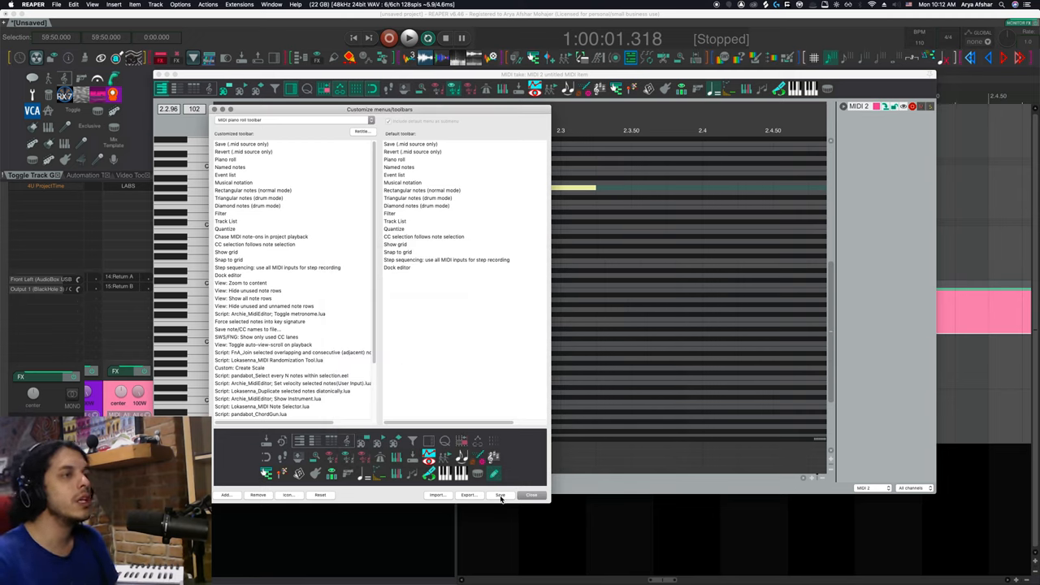
left_click(500, 495)
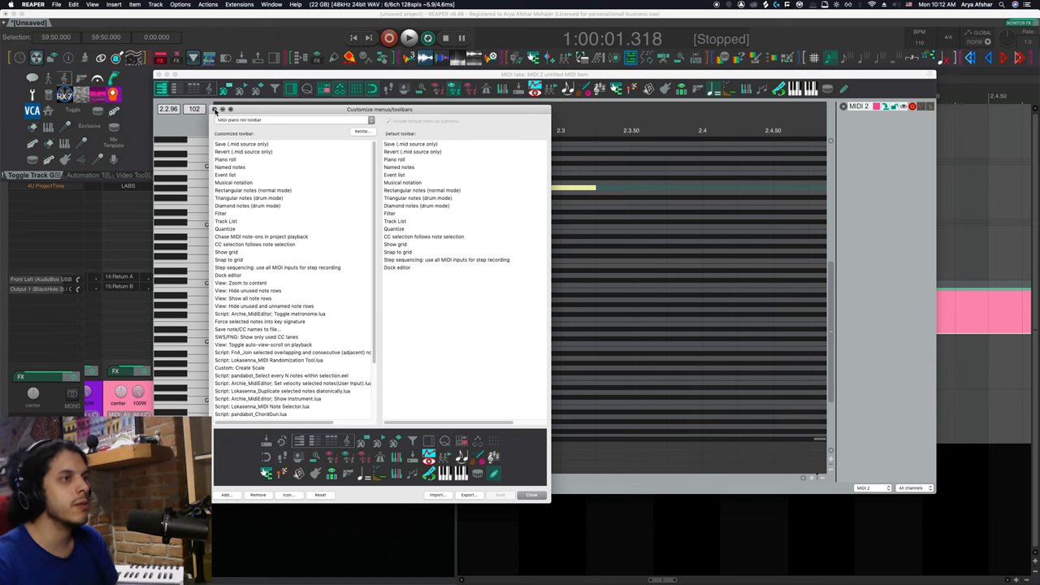
left_click(531, 495)
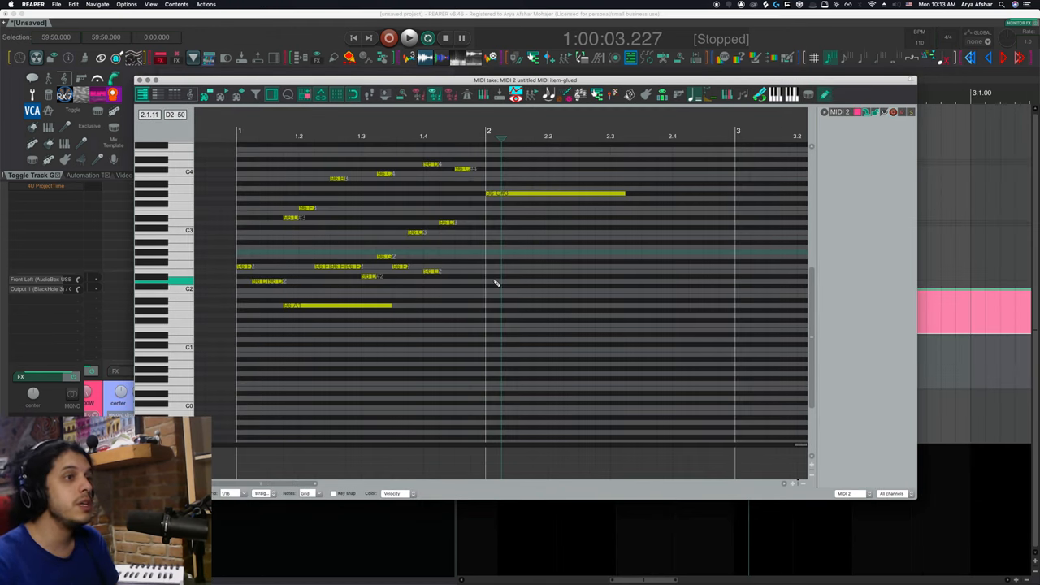
Paint a rising diagonal run of short notes from bar 2 toward bar 3.
left_click(492, 291)
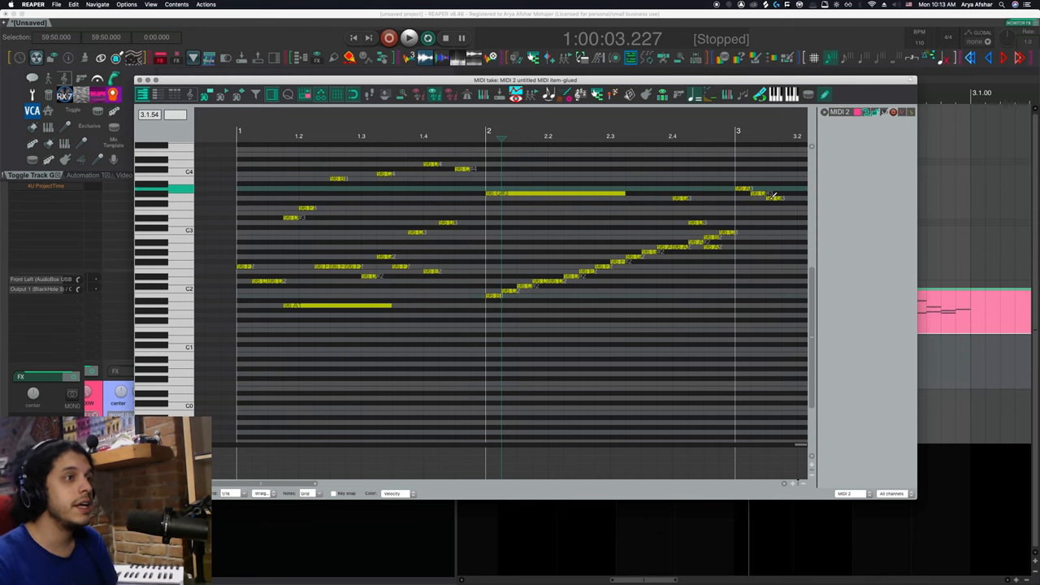
mouse_move(760, 218)
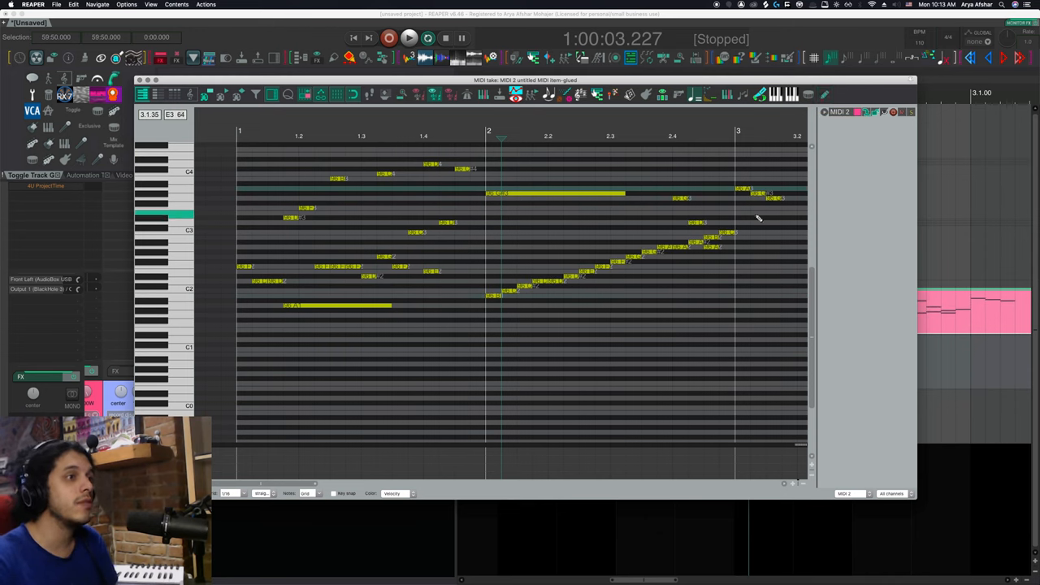
mouse_move(730, 260)
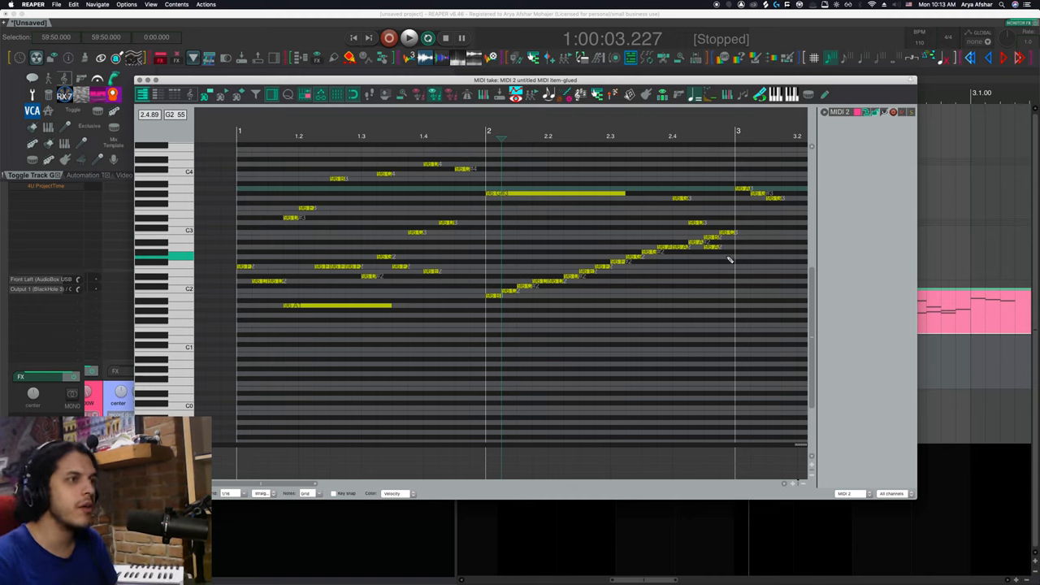